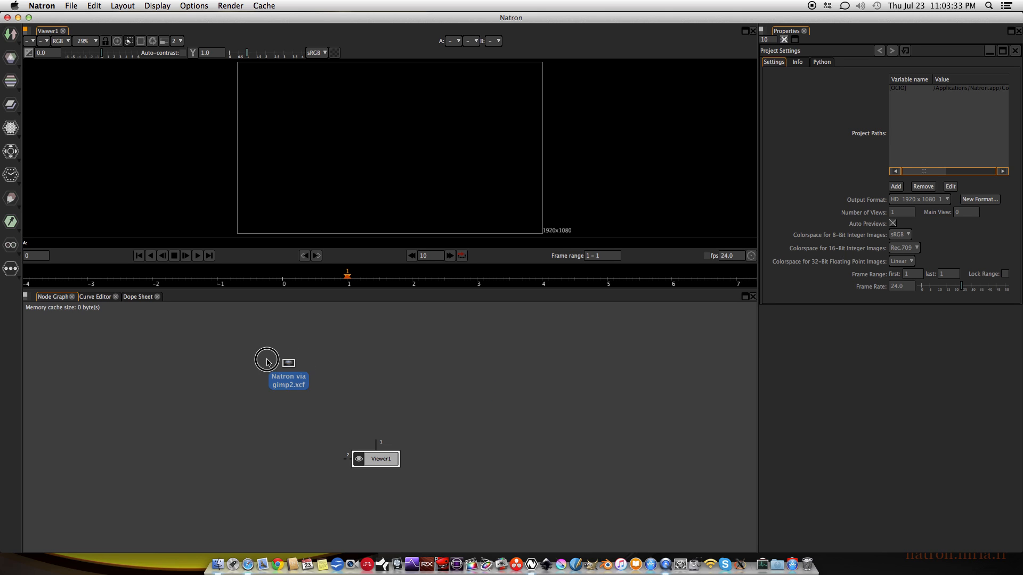
mouse_move(302, 358)
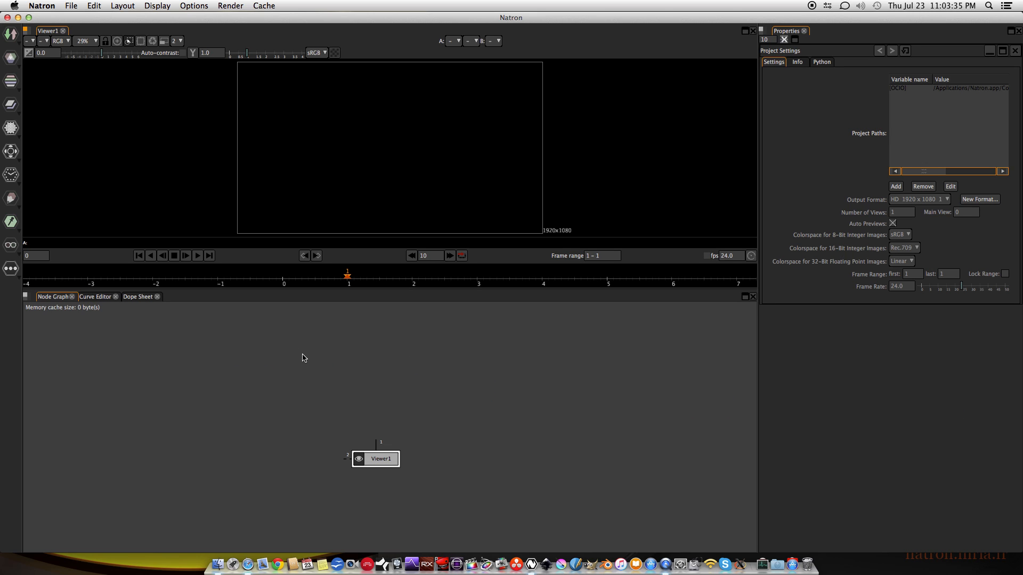
Step: Bring up the node creation menu on the graph and browse to the Image readers list
right_click(301, 358)
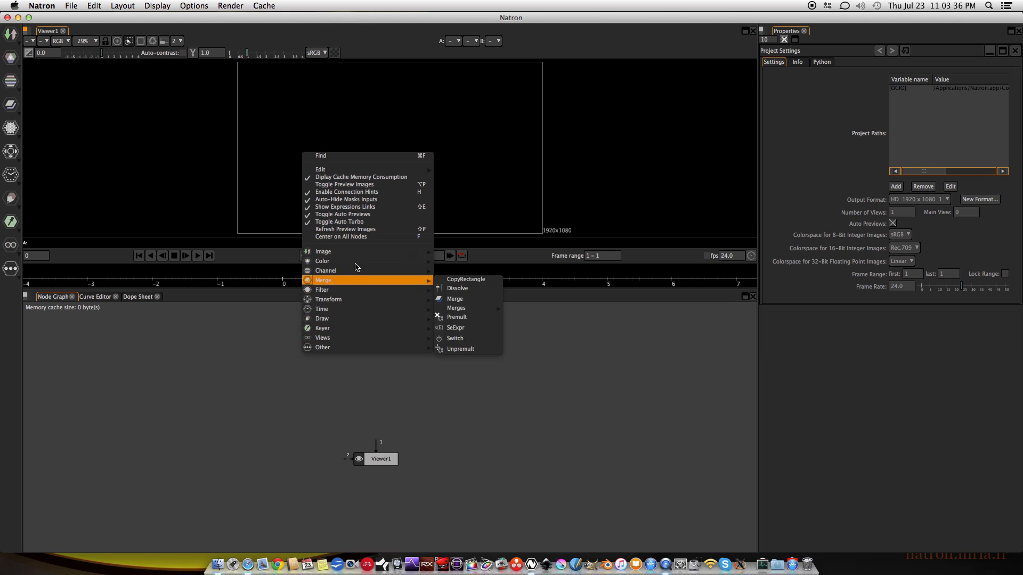
mouse_move(323, 251)
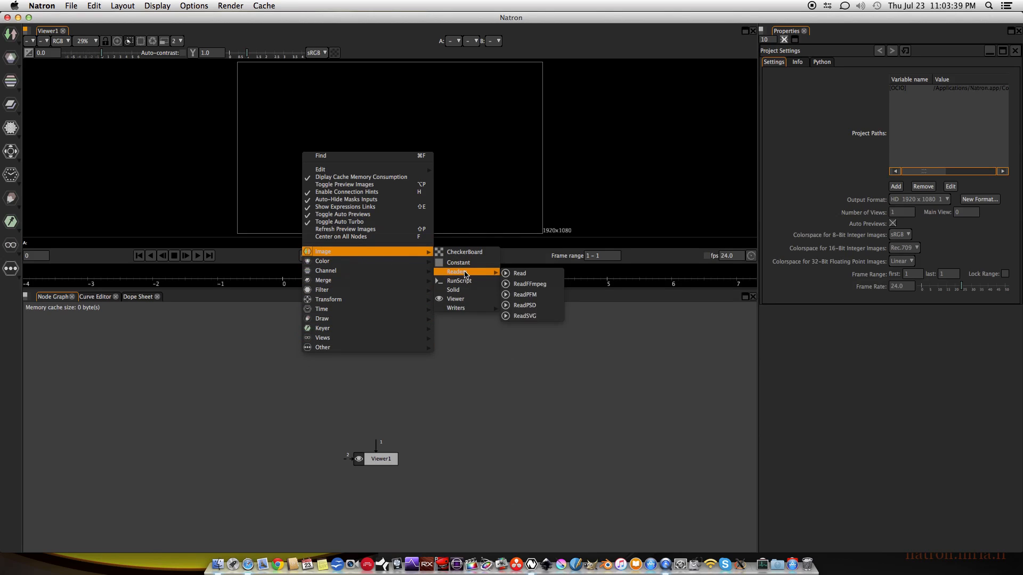
mouse_move(550, 306)
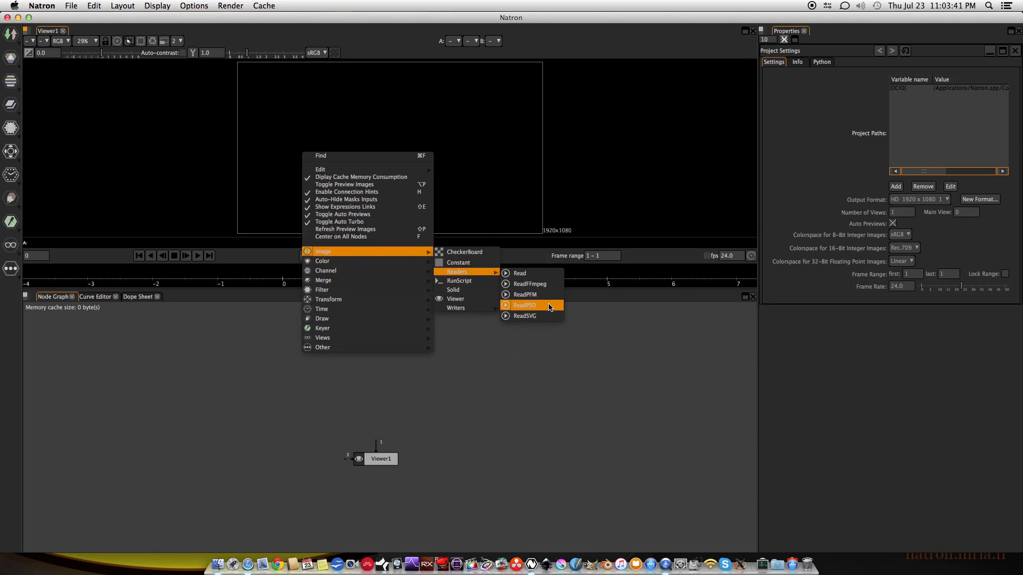
click(524, 305)
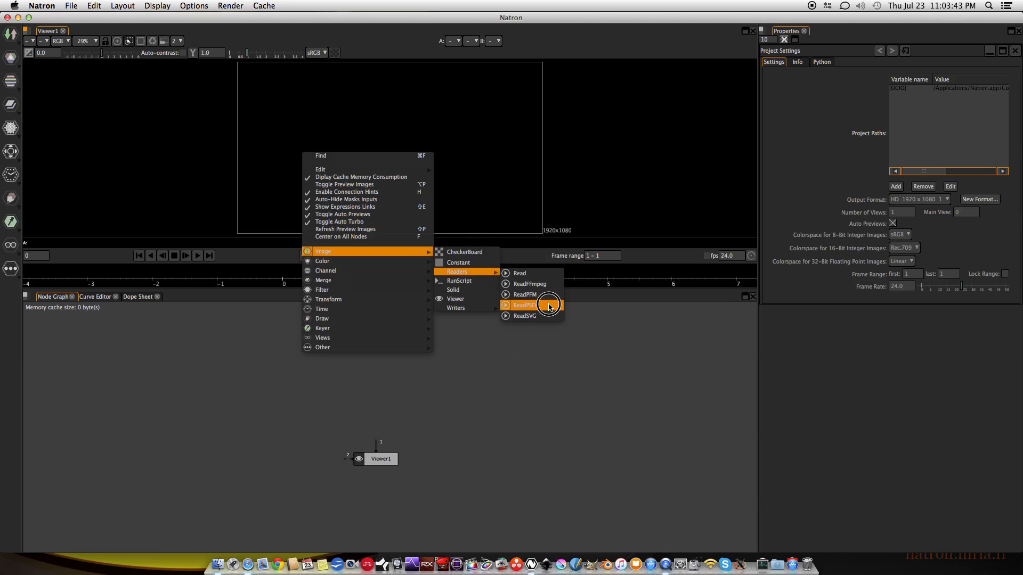
mouse_move(526, 315)
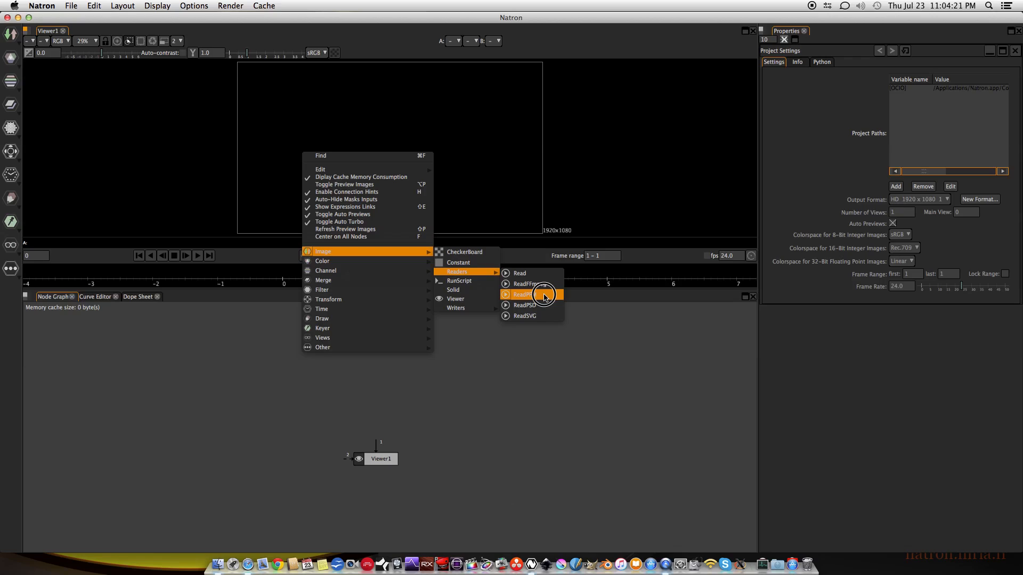
mouse_move(539, 295)
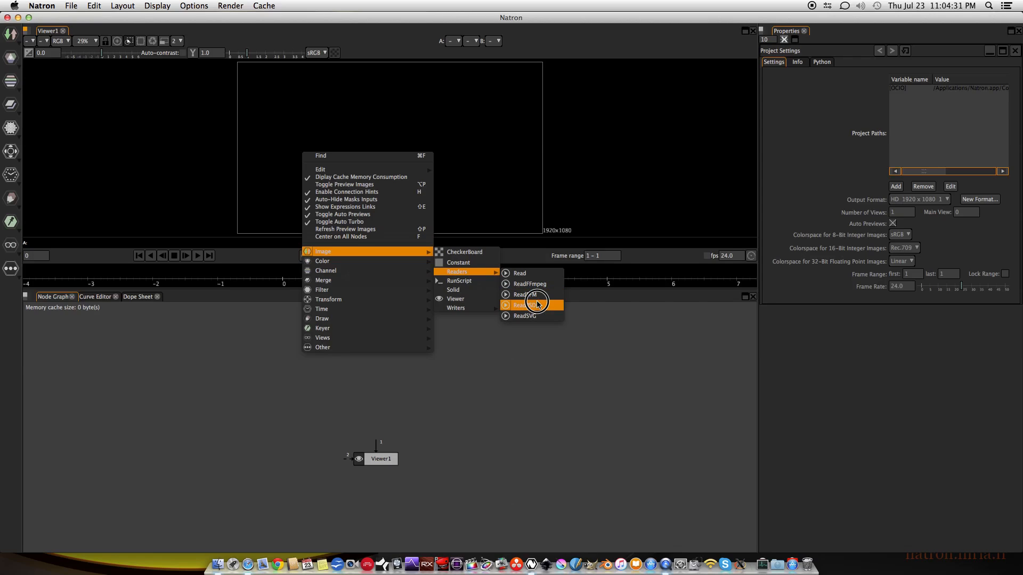
Step: Create a ReadPSD1 node loading Natron via gimp2.xcf from the Desktop
click(524, 305)
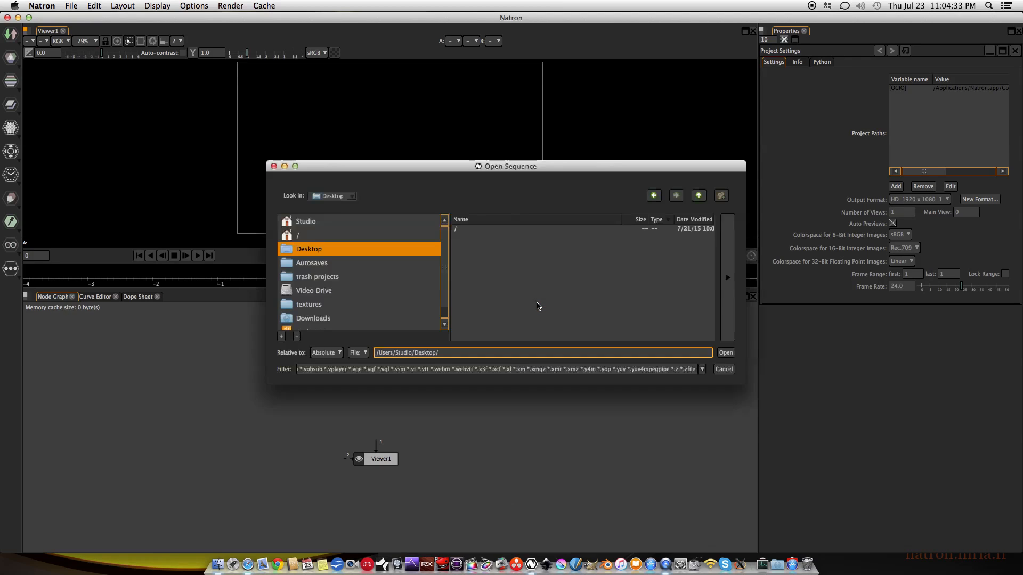
click(308, 248)
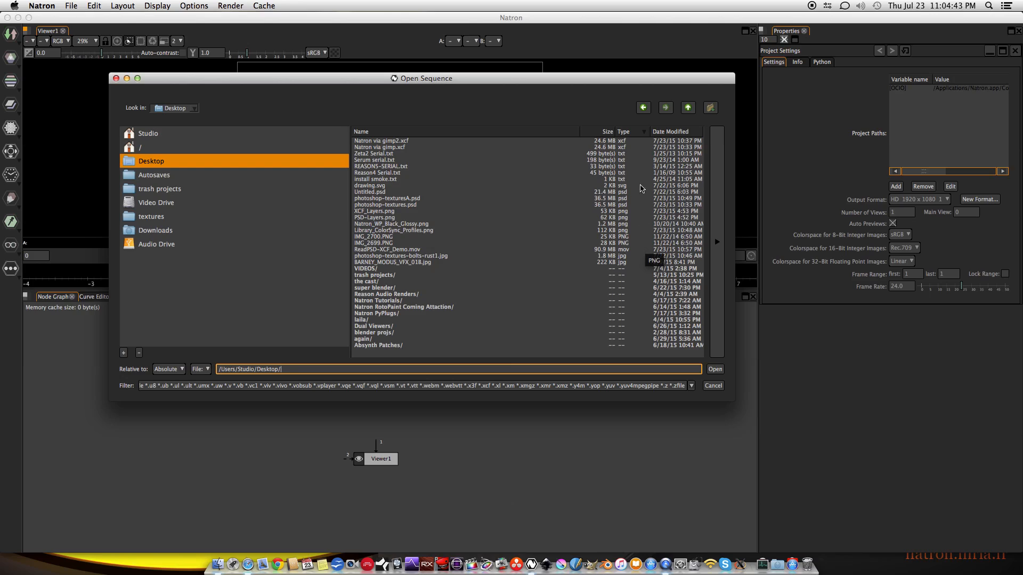
mouse_move(402, 142)
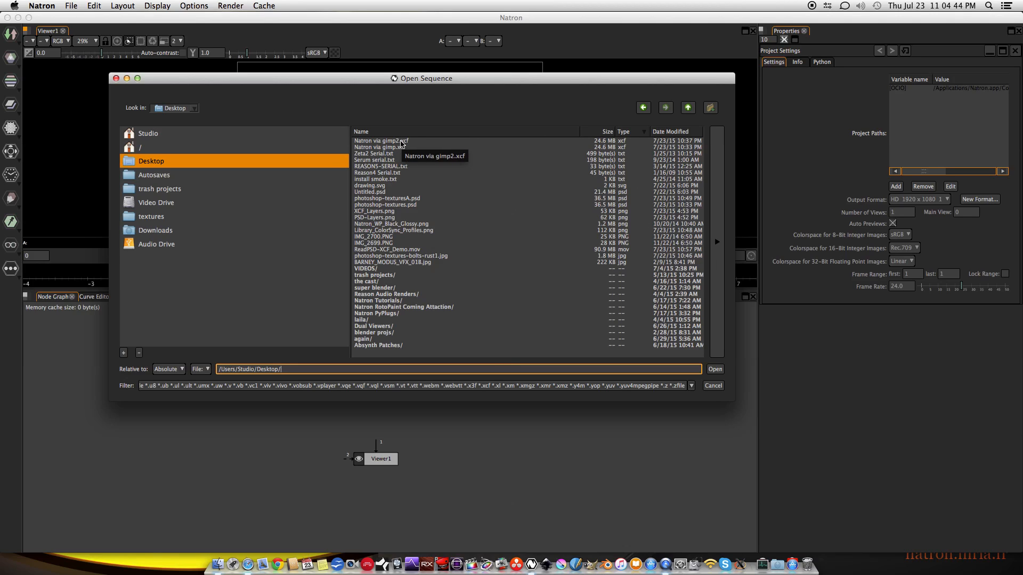
click(381, 141)
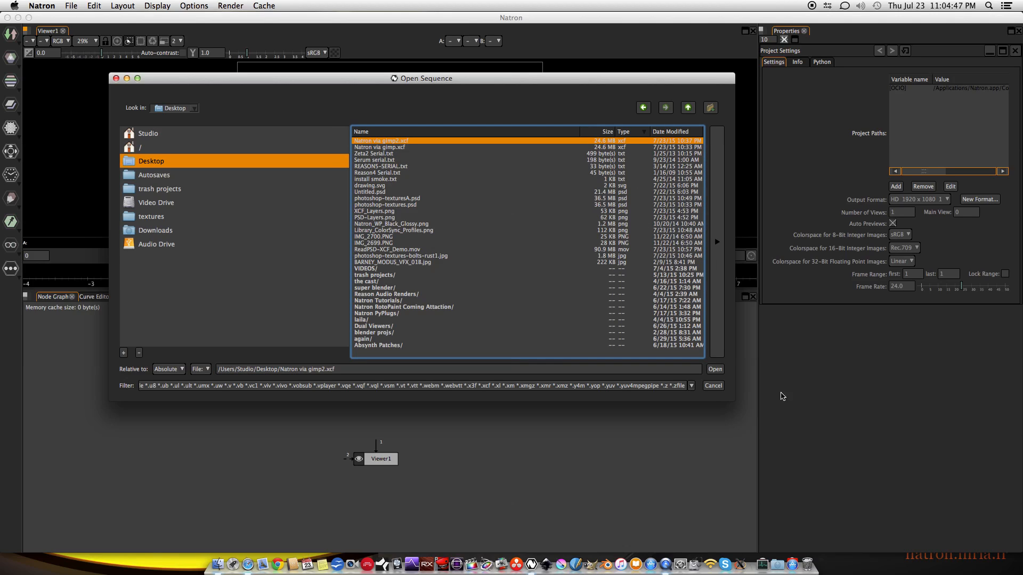
click(715, 368)
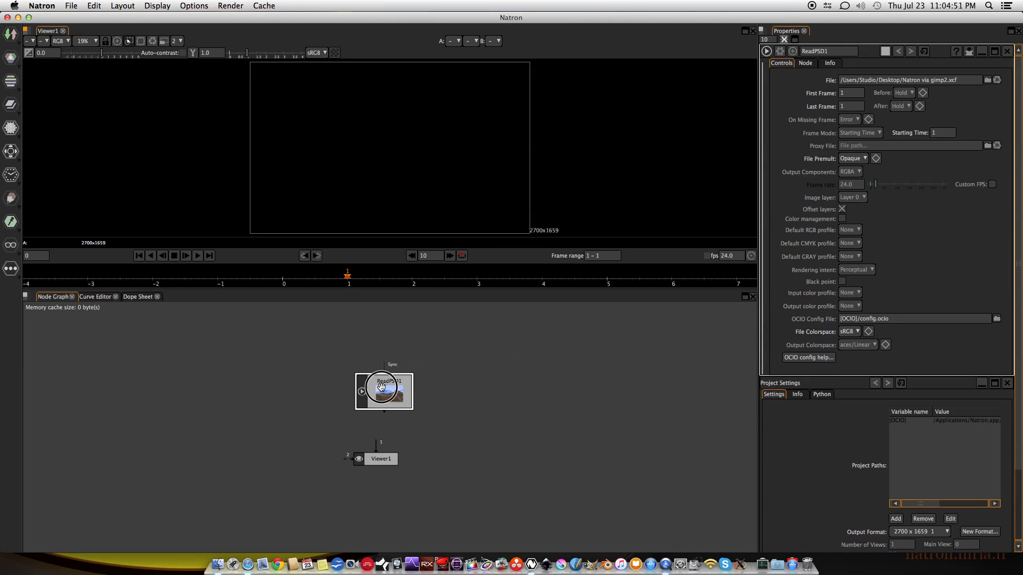
Step: Connect ReadPSD1 into Viewer1 and place it just above the viewer node
drag(384, 390, 375, 422)
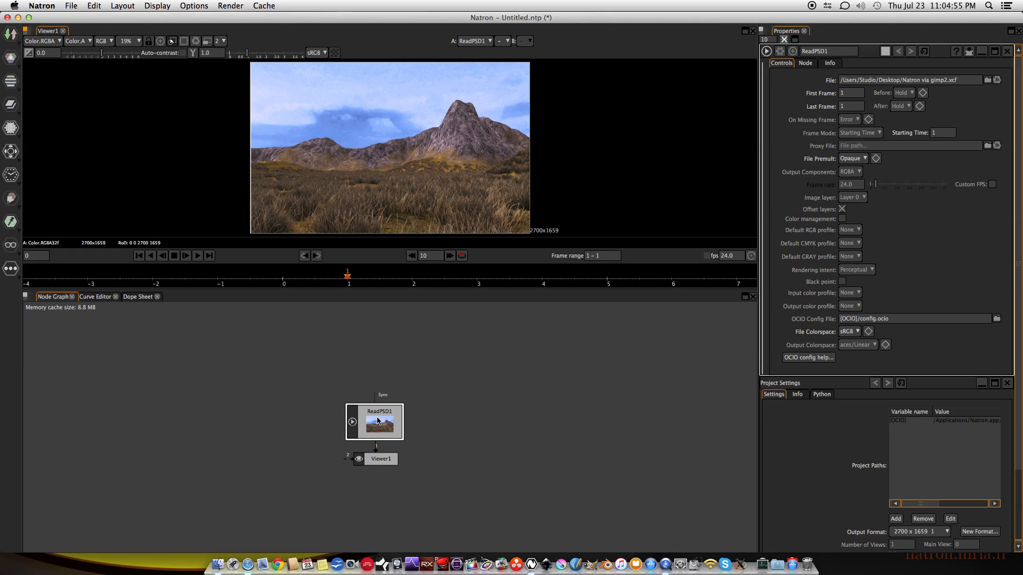
drag(376, 421, 375, 397)
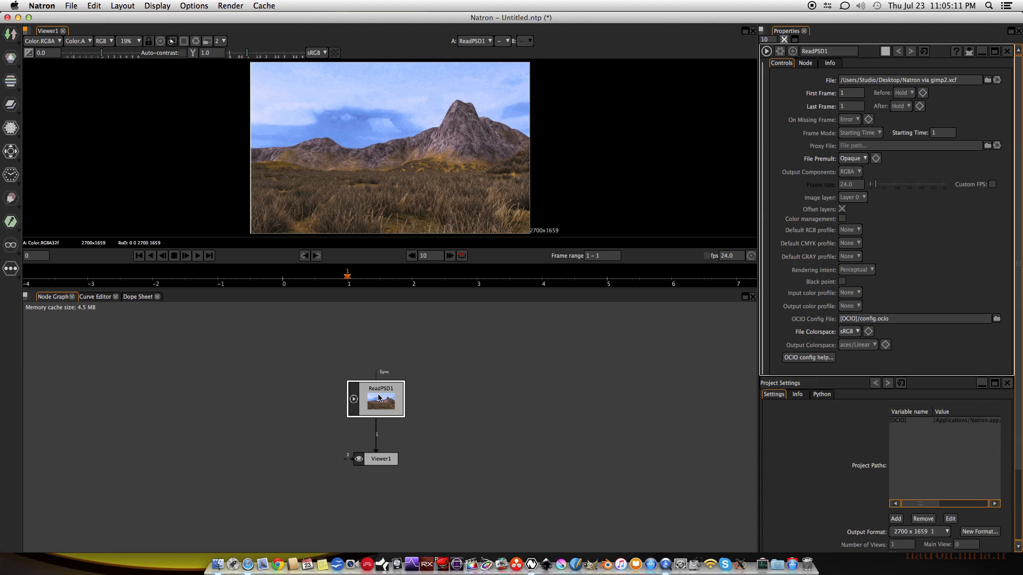
mouse_move(493, 362)
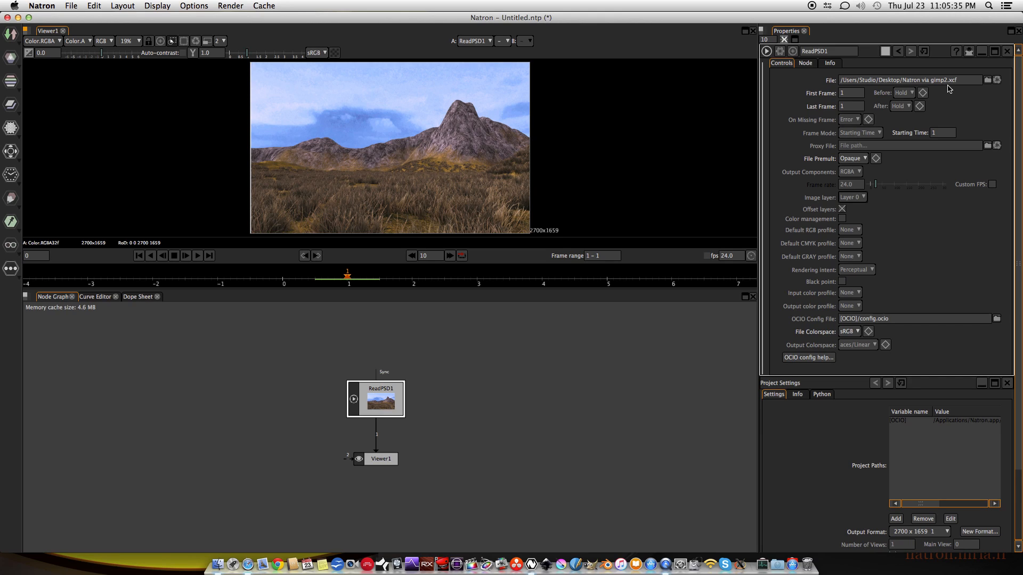
Step: Set ReadPSD1's image layer to Layer 1 so the viewer shows the riveted metal texture
click(851, 197)
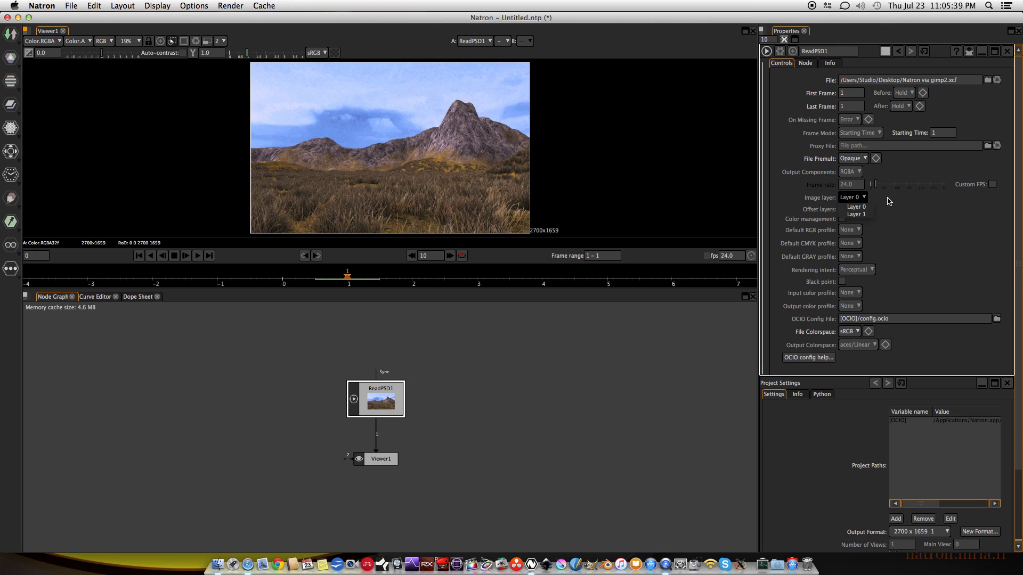
mouse_move(856, 206)
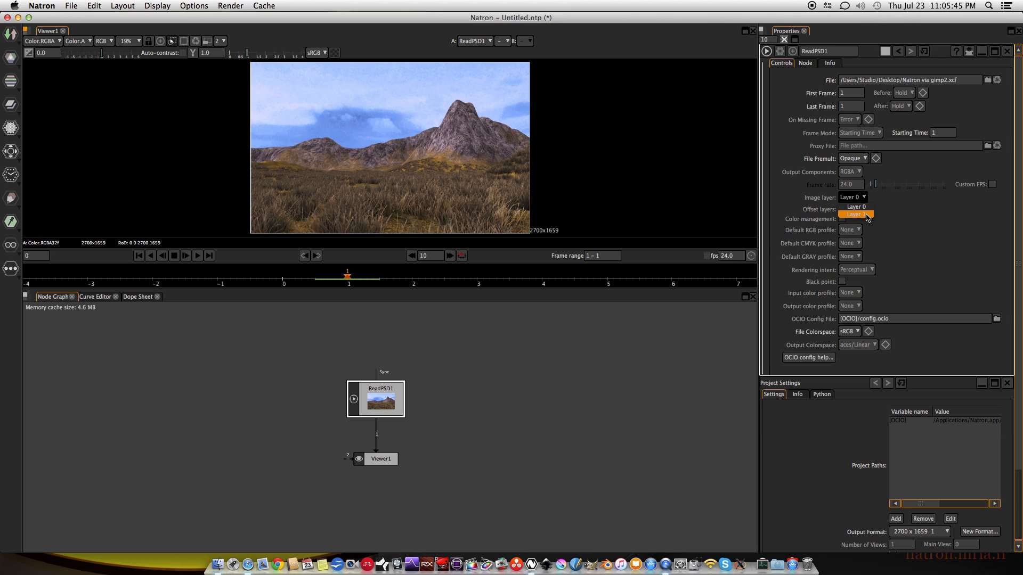
mouse_move(857, 210)
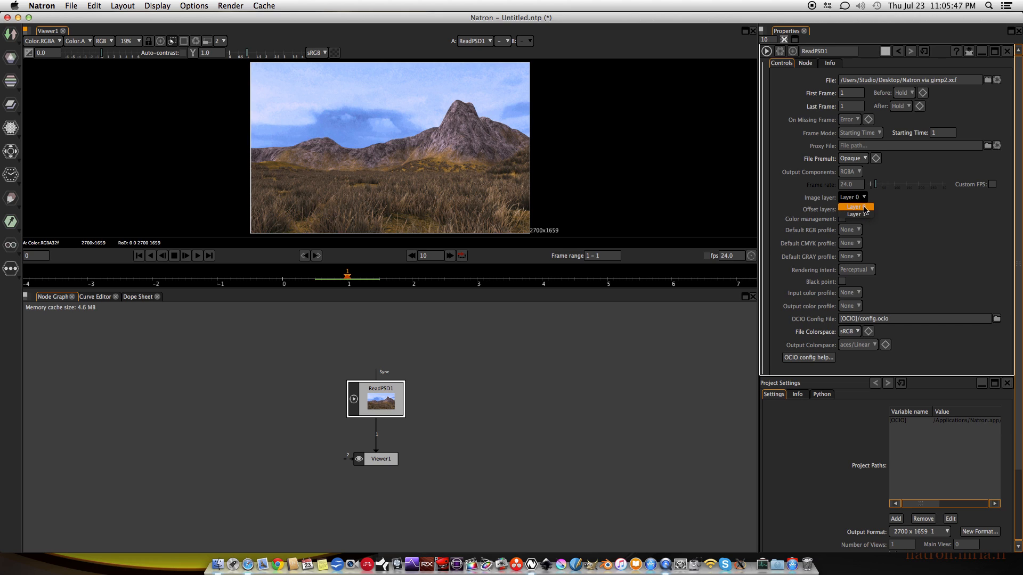
click(855, 208)
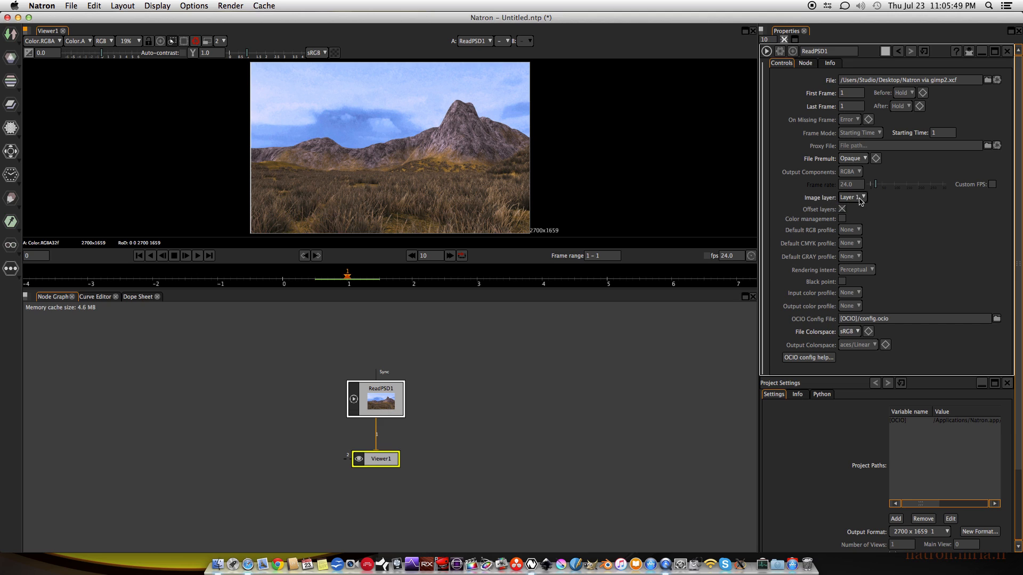
click(861, 197)
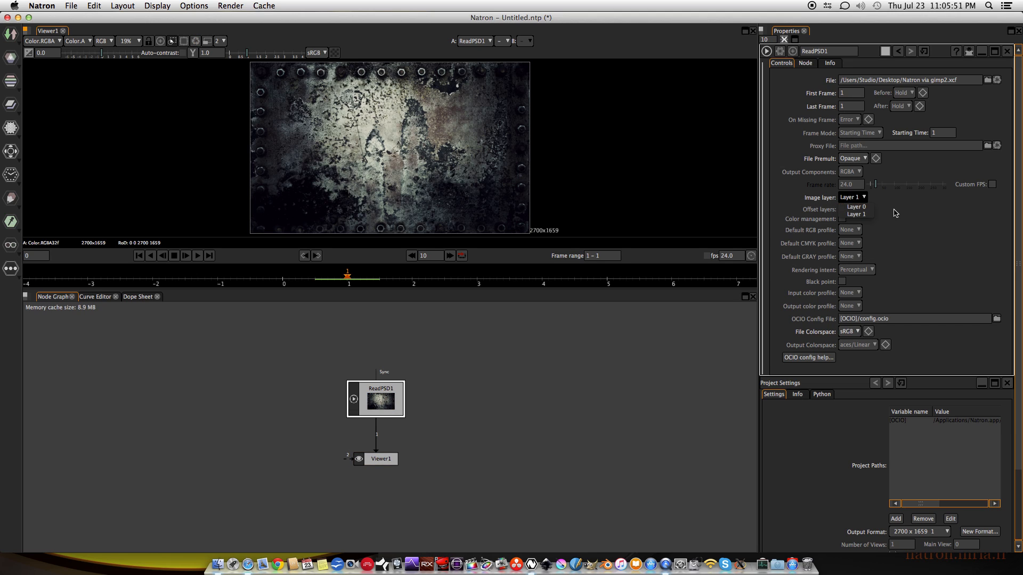
click(856, 215)
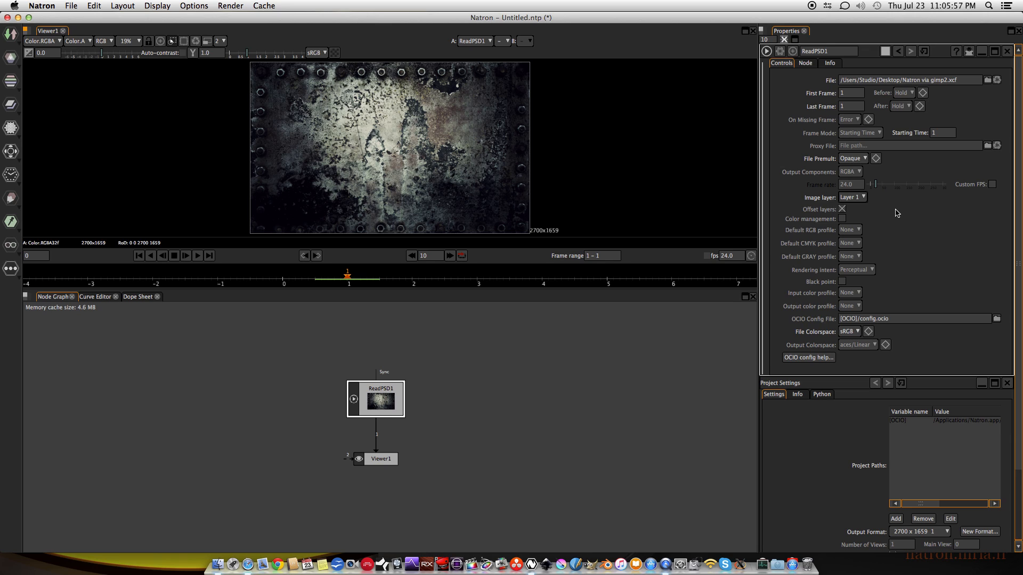
mouse_move(865, 201)
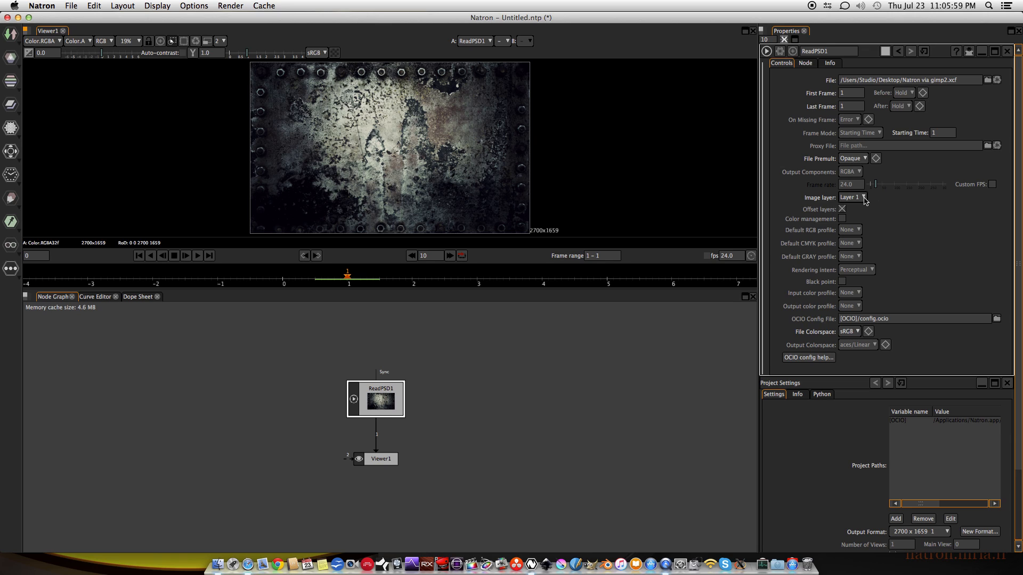
mouse_move(861, 198)
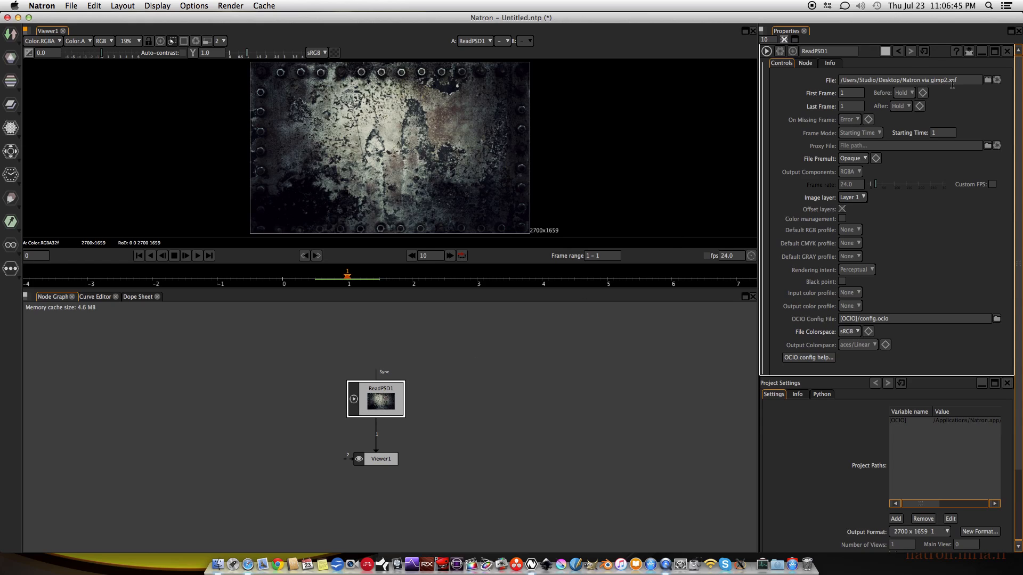
mouse_move(308, 420)
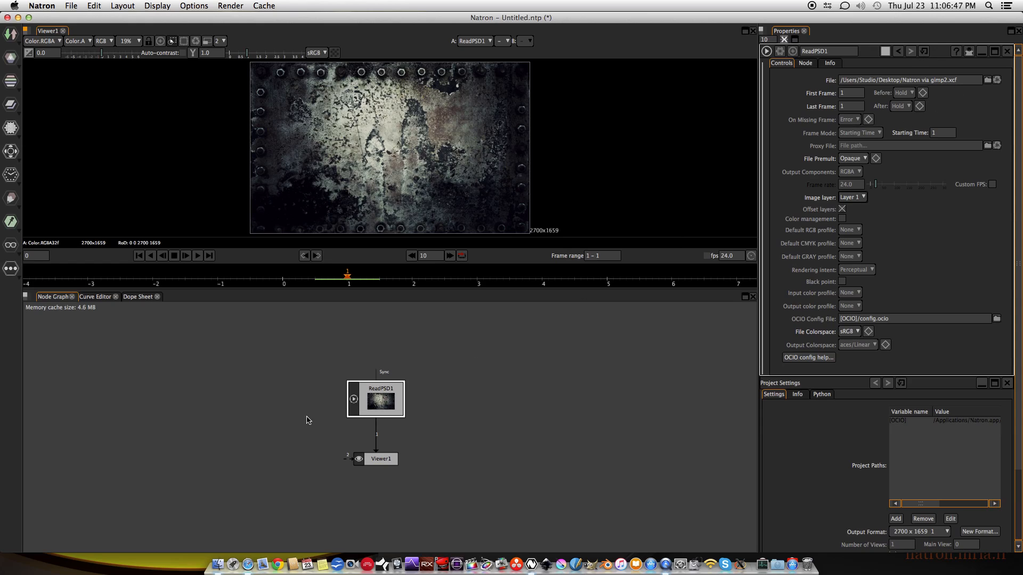
mouse_move(357, 405)
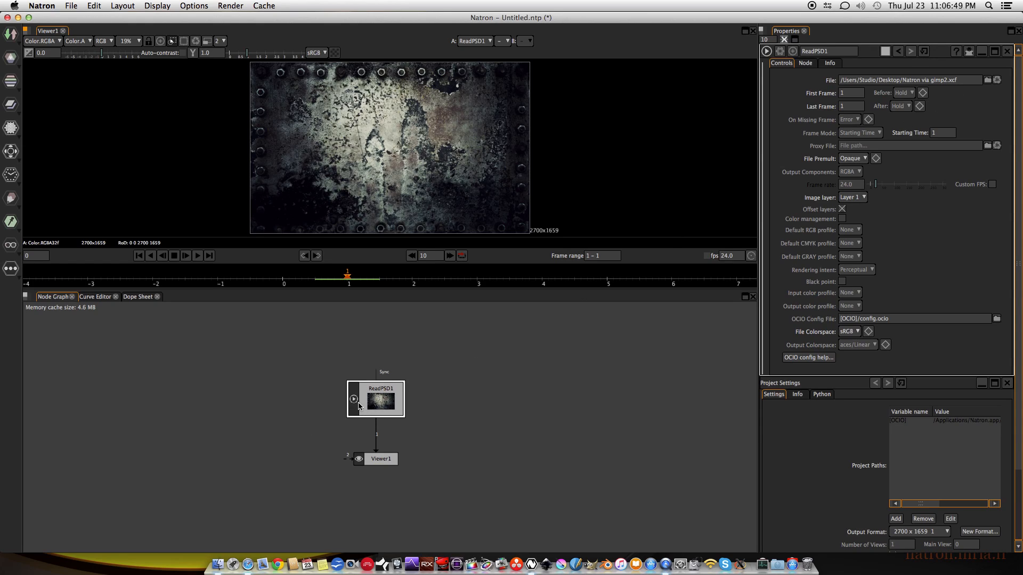
mouse_move(551, 429)
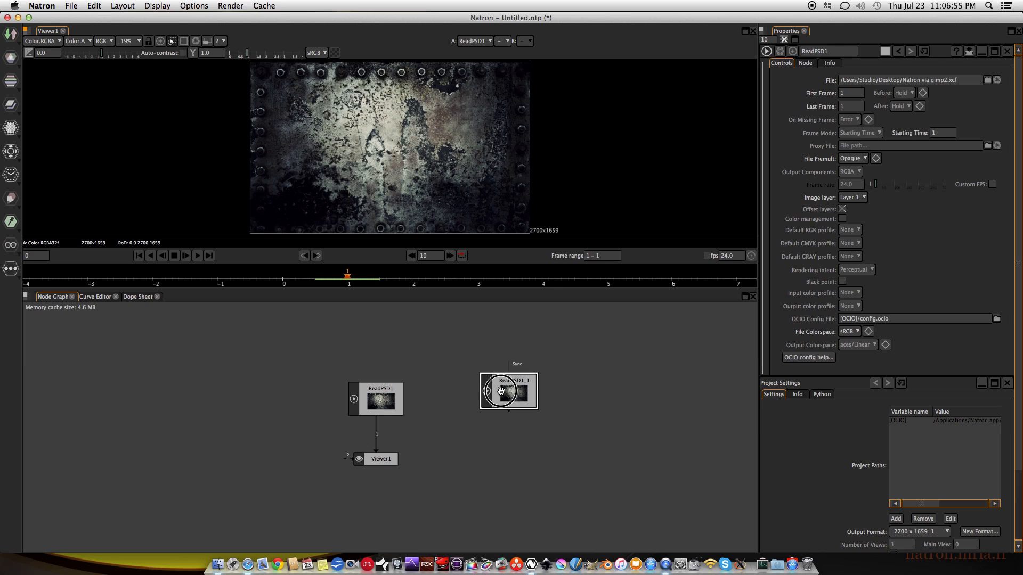
Step: Load photoshop-texturesA.psd into the duplicated ReadPSD1_1 node
click(509, 391)
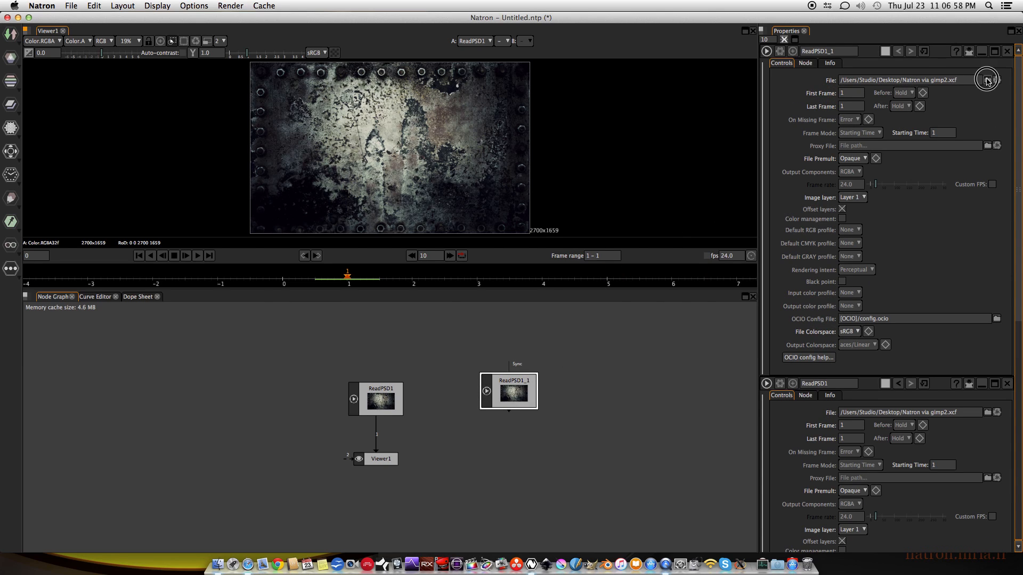
click(987, 80)
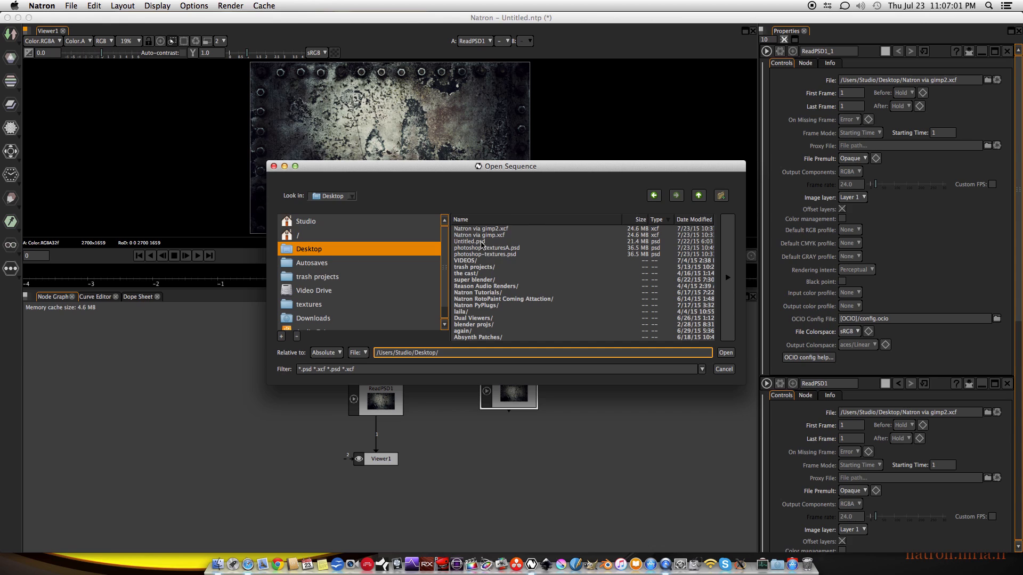
mouse_move(498, 254)
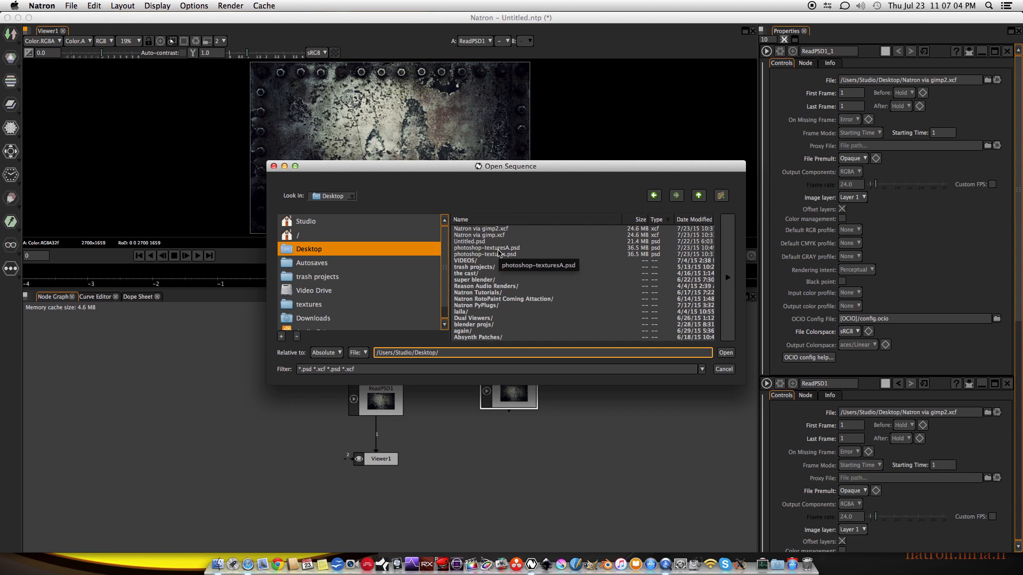
click(725, 353)
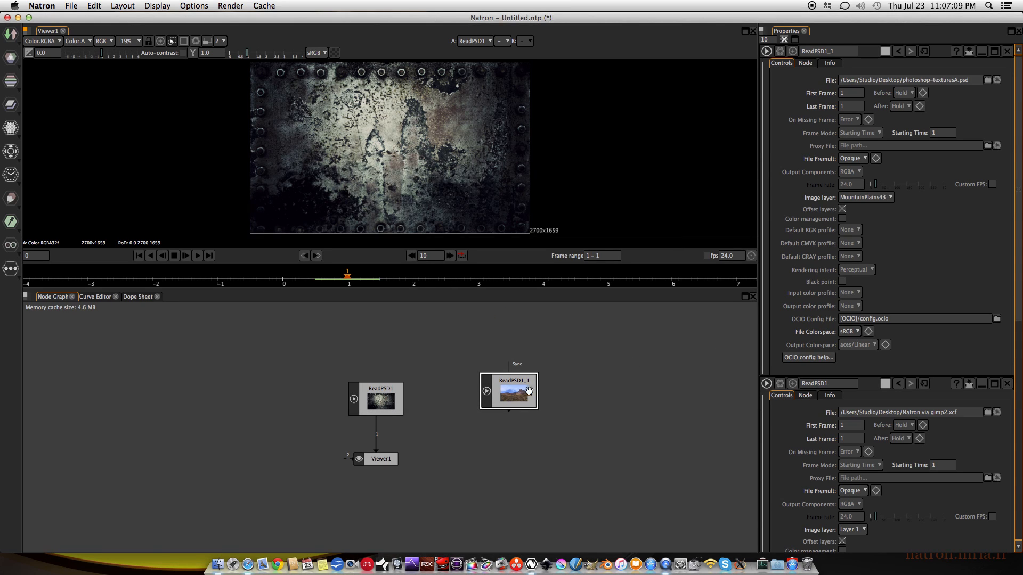
Step: Feed ReadPSD1_1 into Viewer1's second input and set its image layer to Default
drag(513, 391, 485, 394)
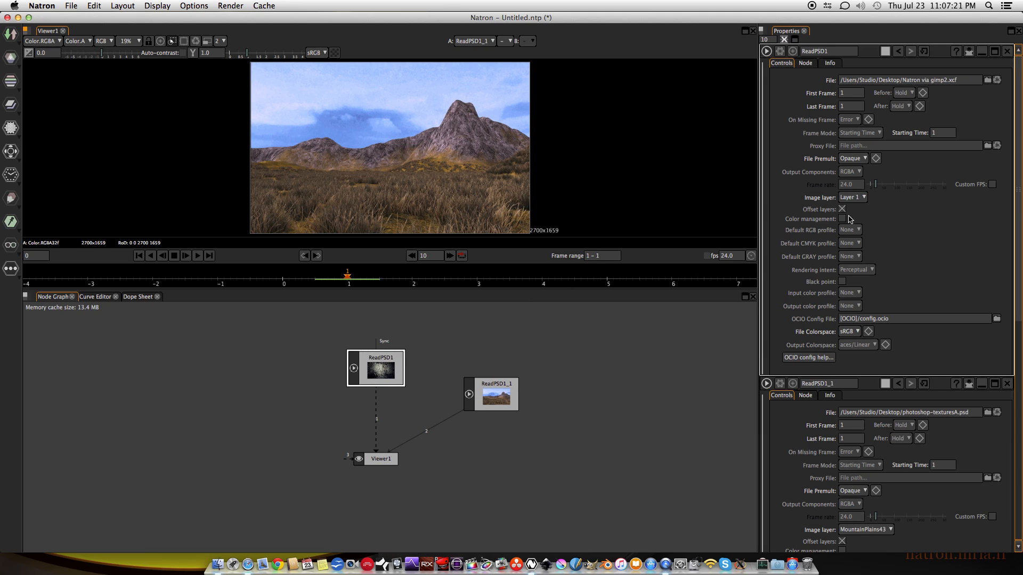
click(852, 197)
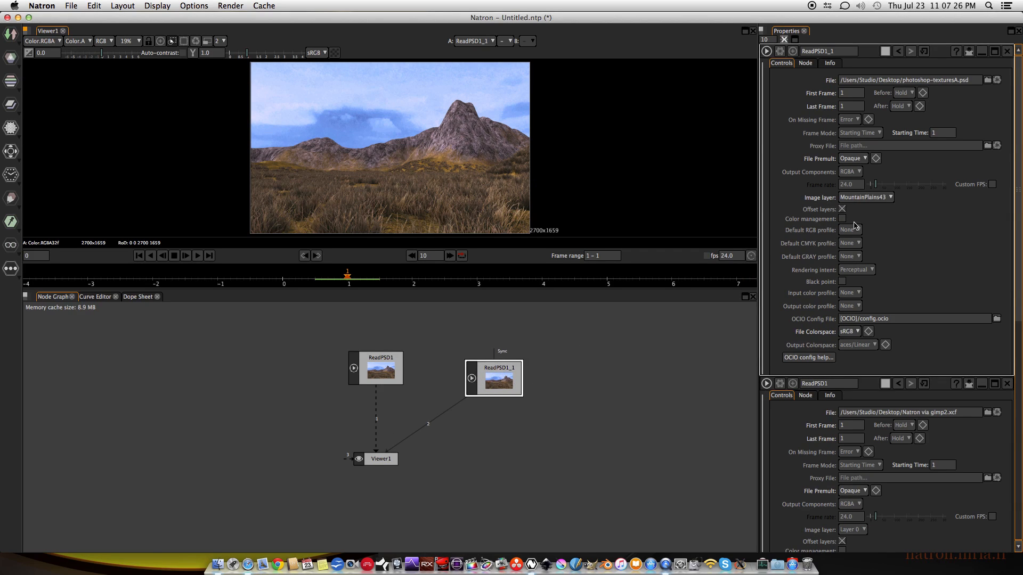
mouse_move(873, 197)
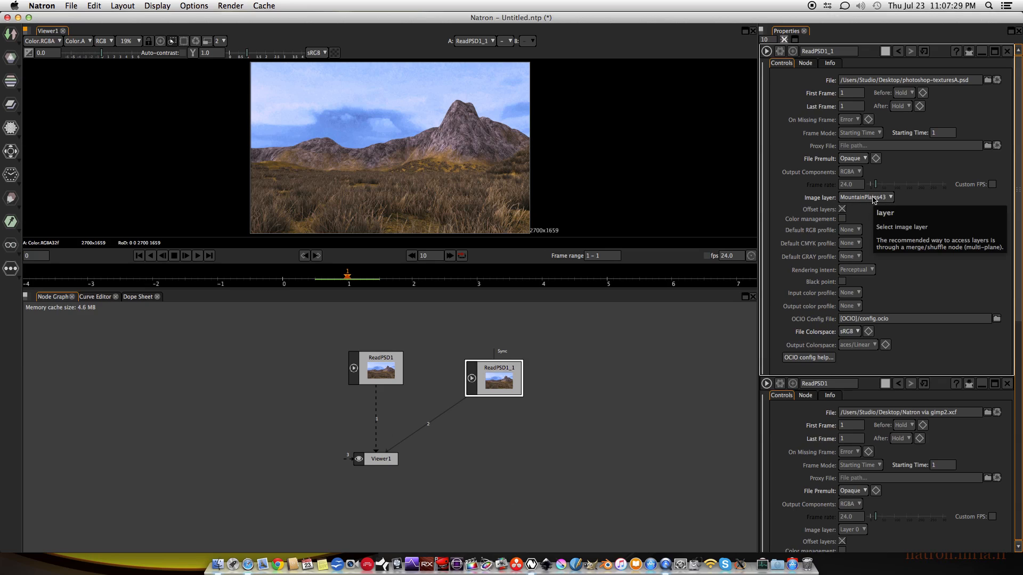
click(867, 197)
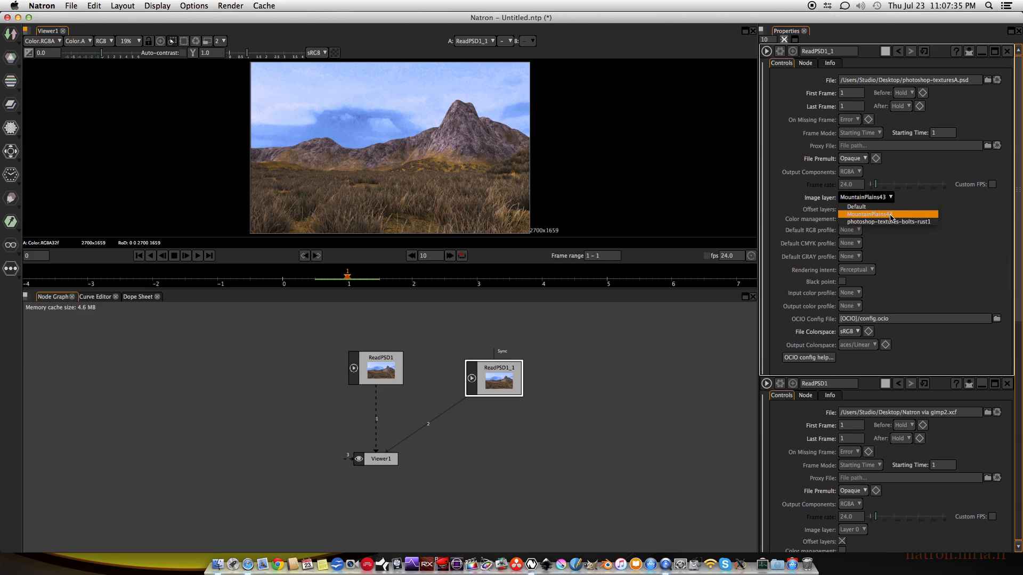
mouse_move(888, 222)
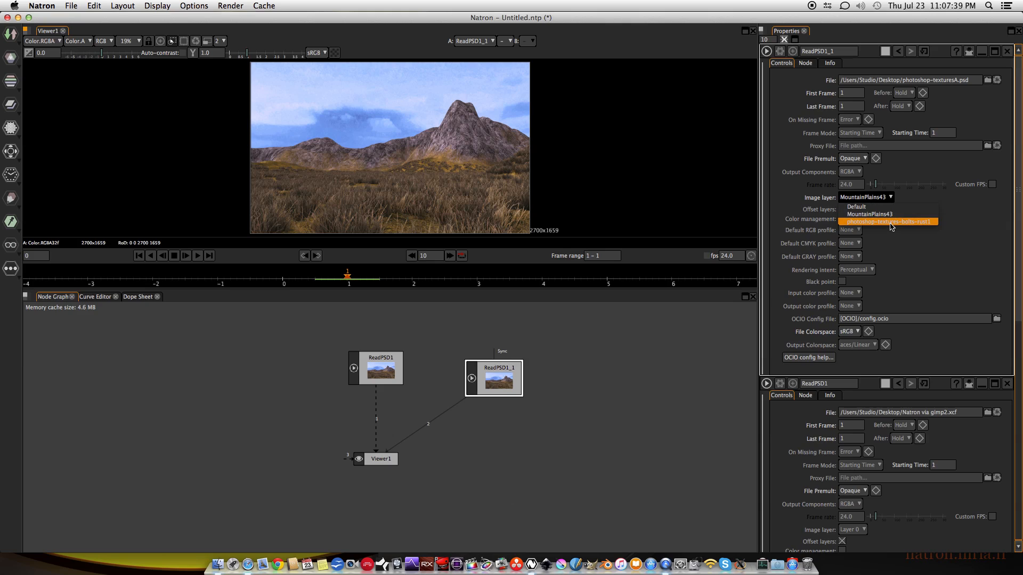
click(889, 221)
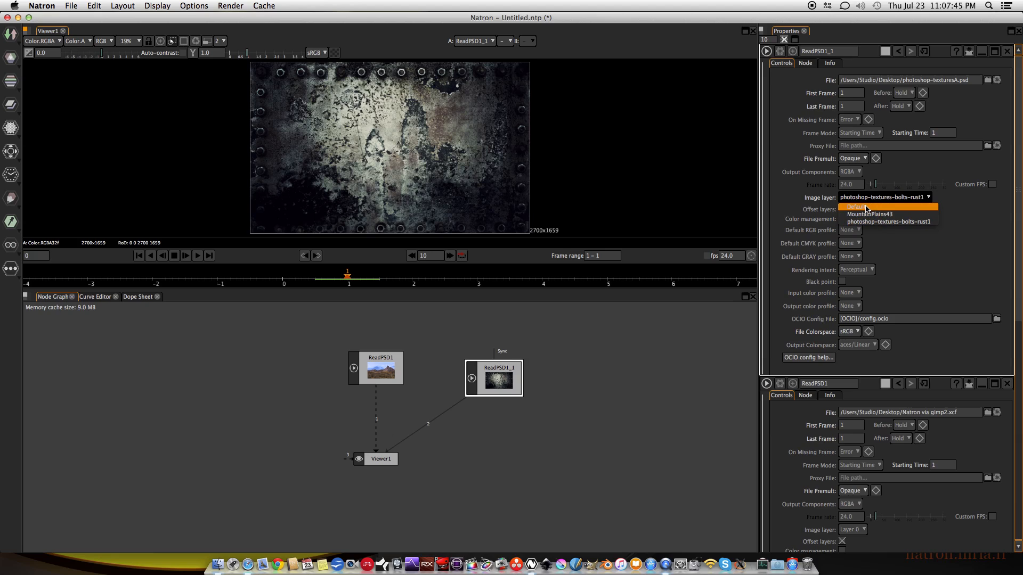
click(855, 207)
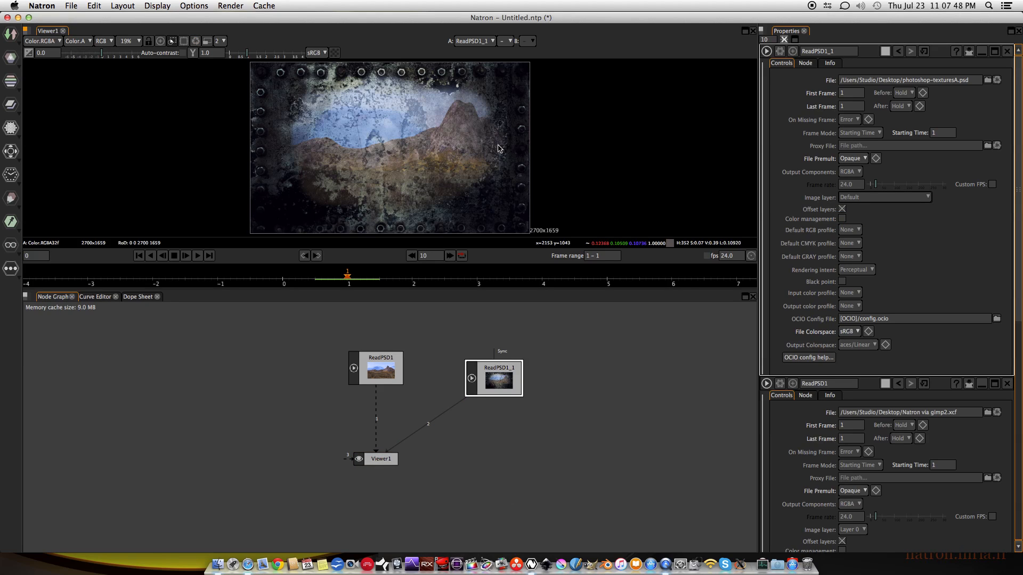
mouse_move(427, 147)
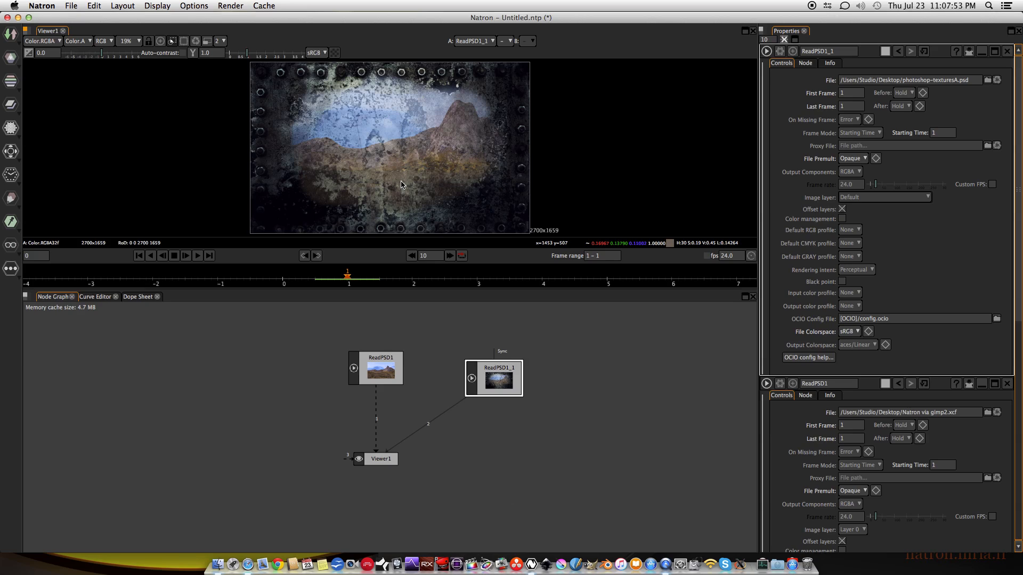
mouse_move(450, 150)
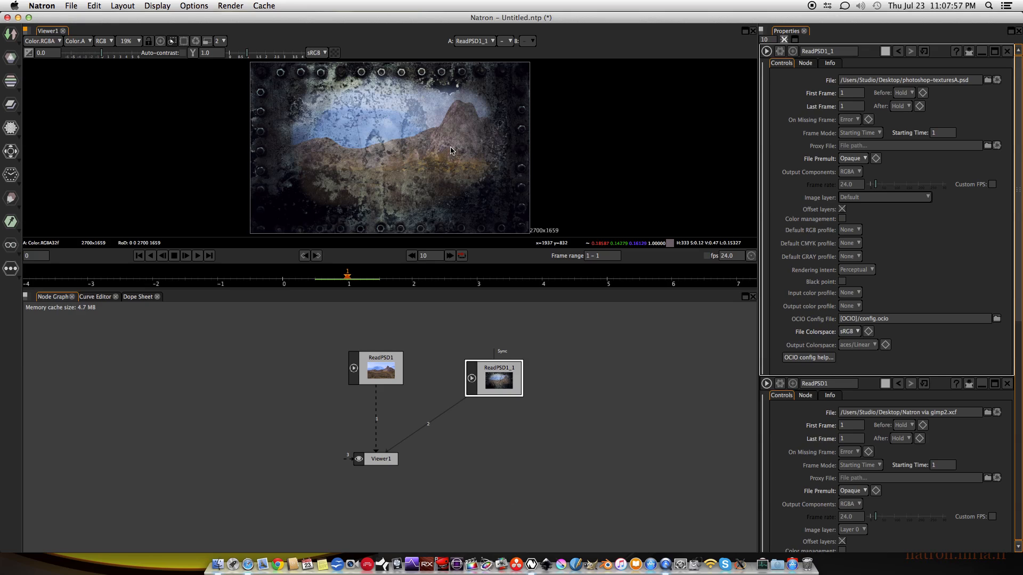
mouse_move(391, 137)
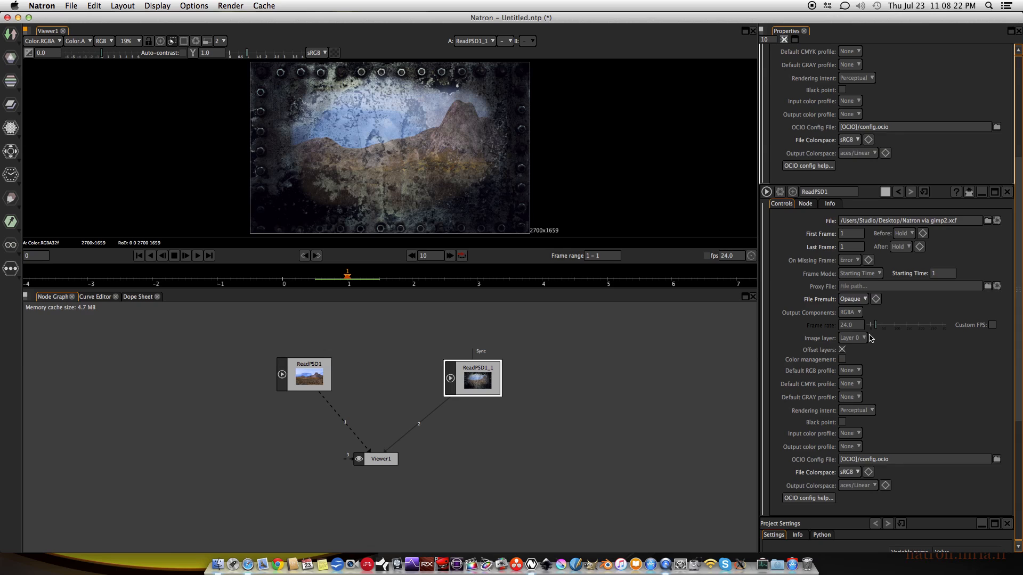
Step: Bring ReadPSD1_1's settings to the top and show its layer list again
click(851, 337)
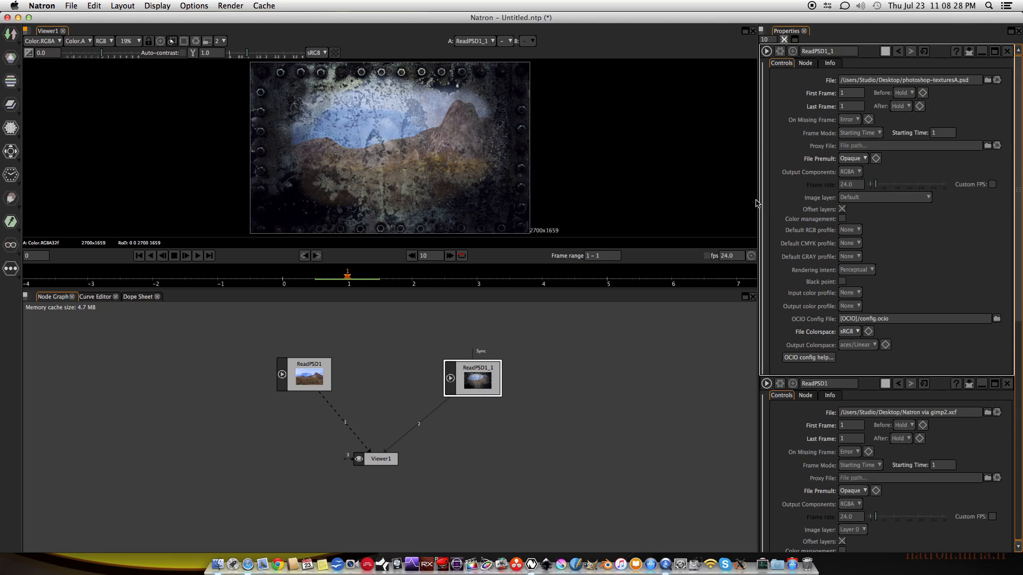
mouse_move(850, 230)
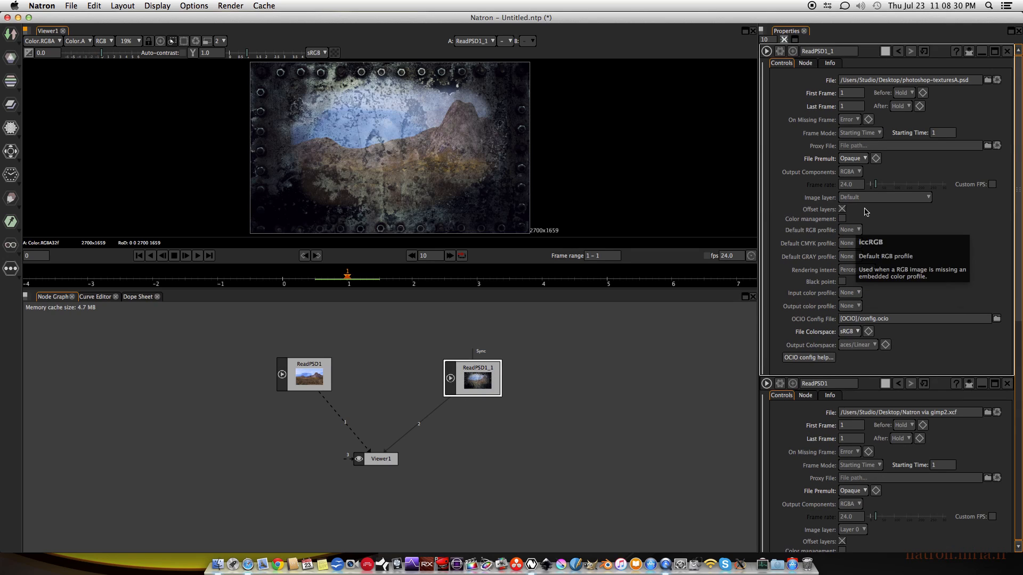
click(885, 197)
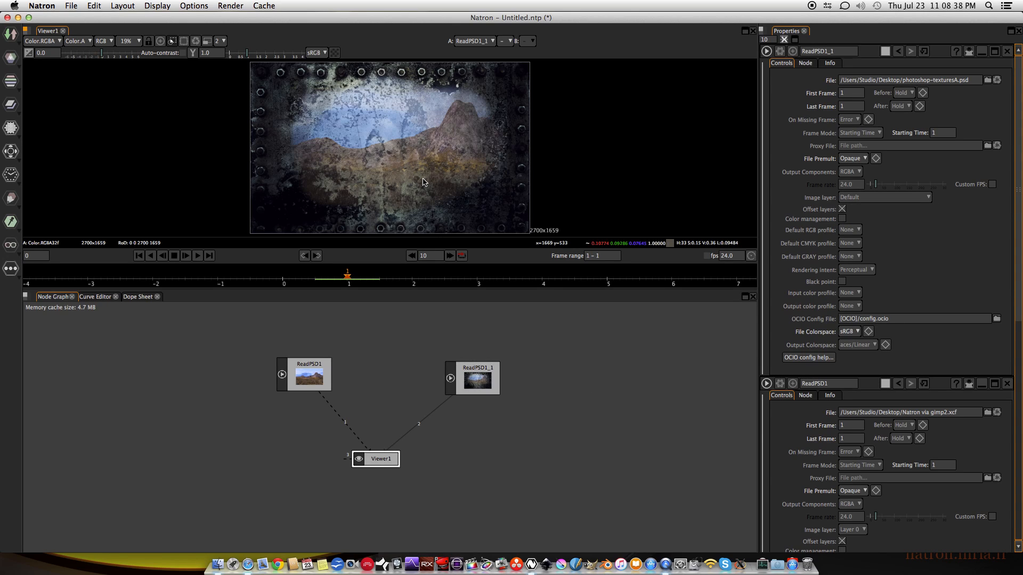
Step: View ReadPSD1_1, preview its photoshop-textures-bolts-rust1 layer, then return it to Default
click(105, 40)
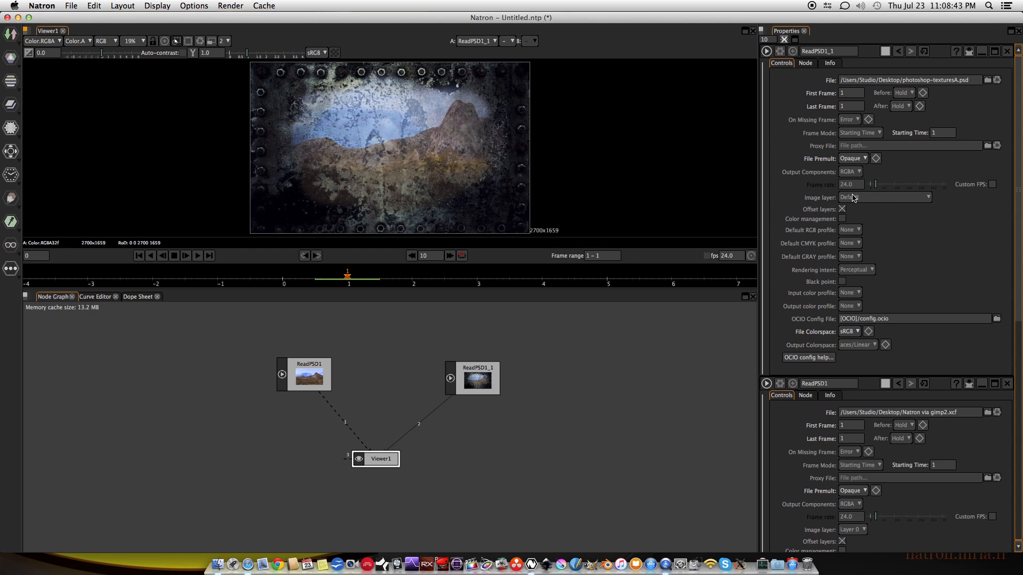
click(885, 198)
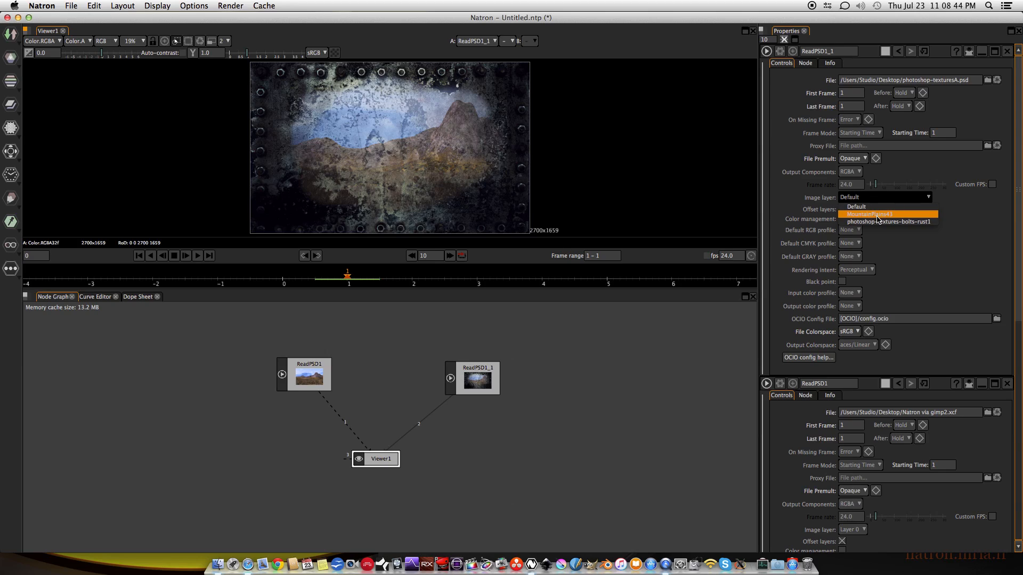
click(869, 214)
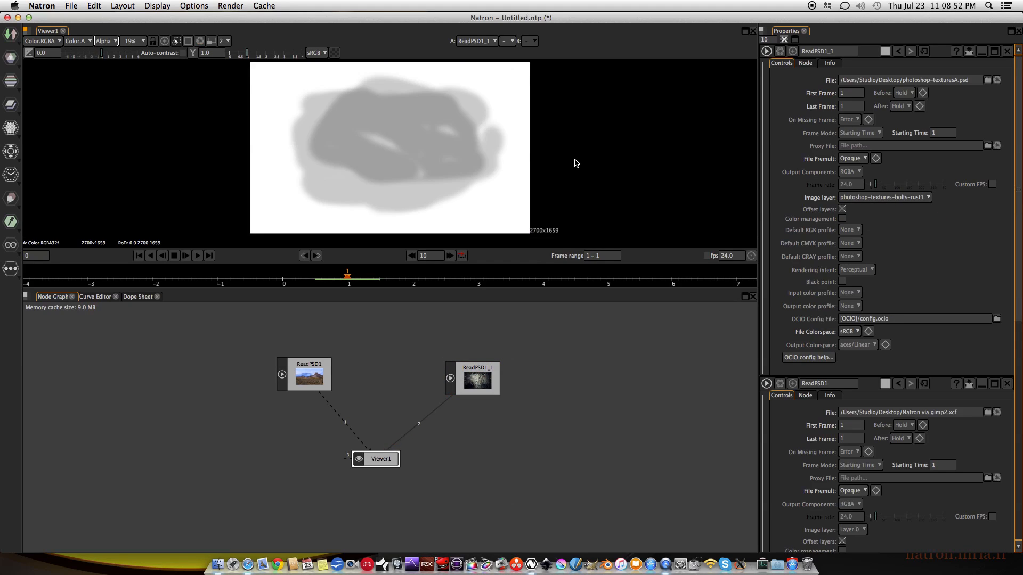
mouse_move(495, 144)
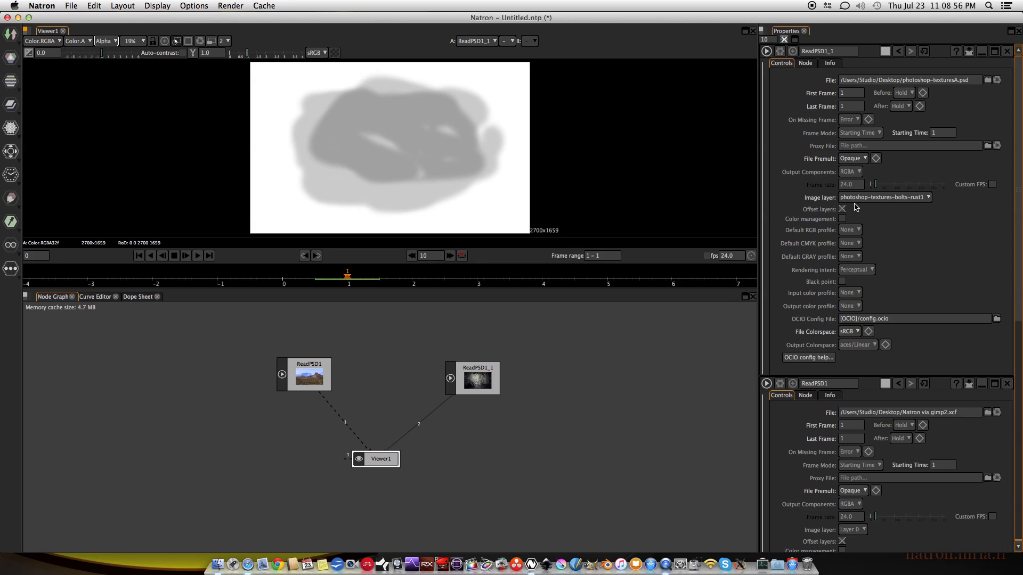
click(884, 197)
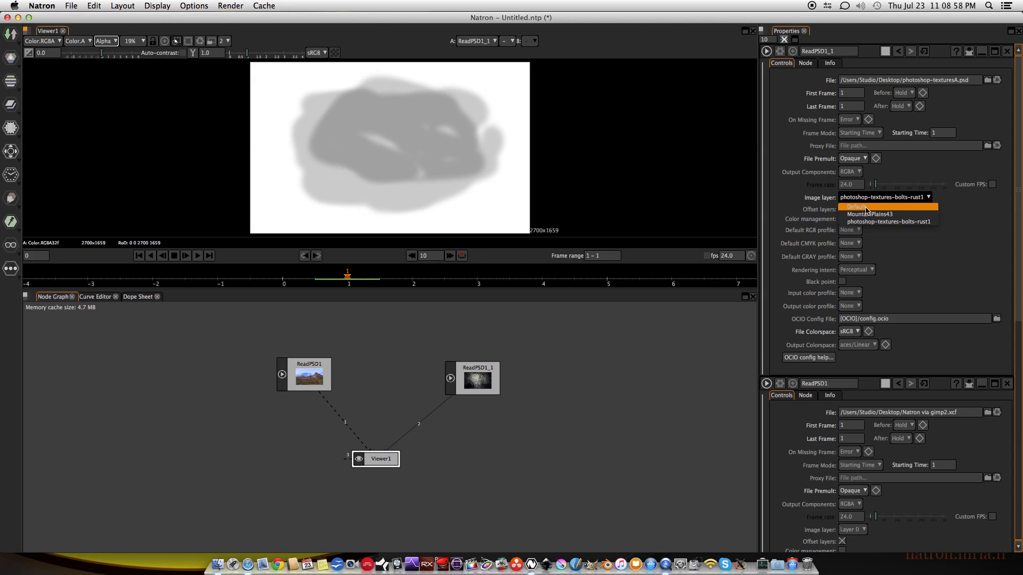
click(856, 207)
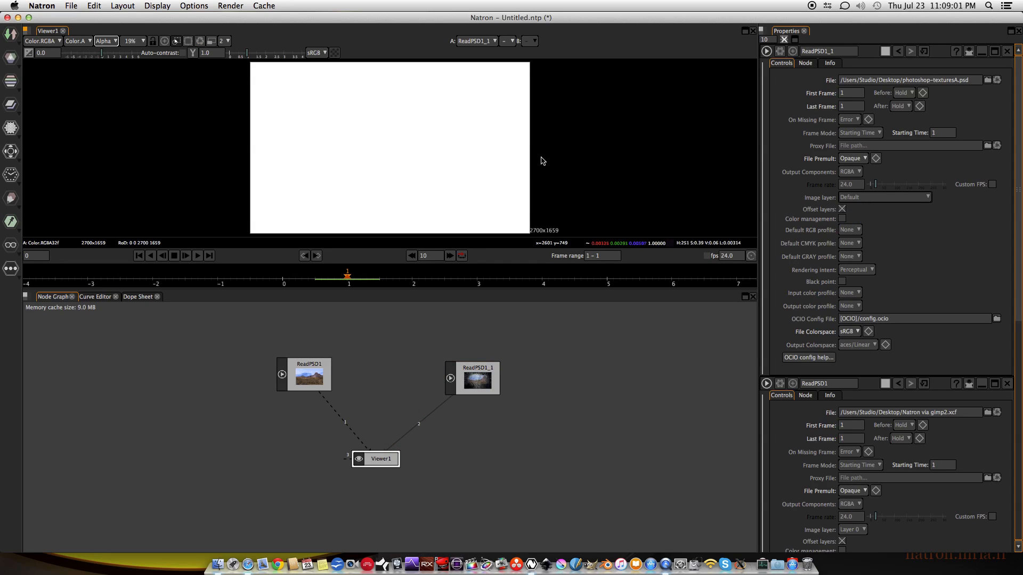
Step: Refresh the viewer and pick another layer from the Photoshop file's layer list
click(104, 41)
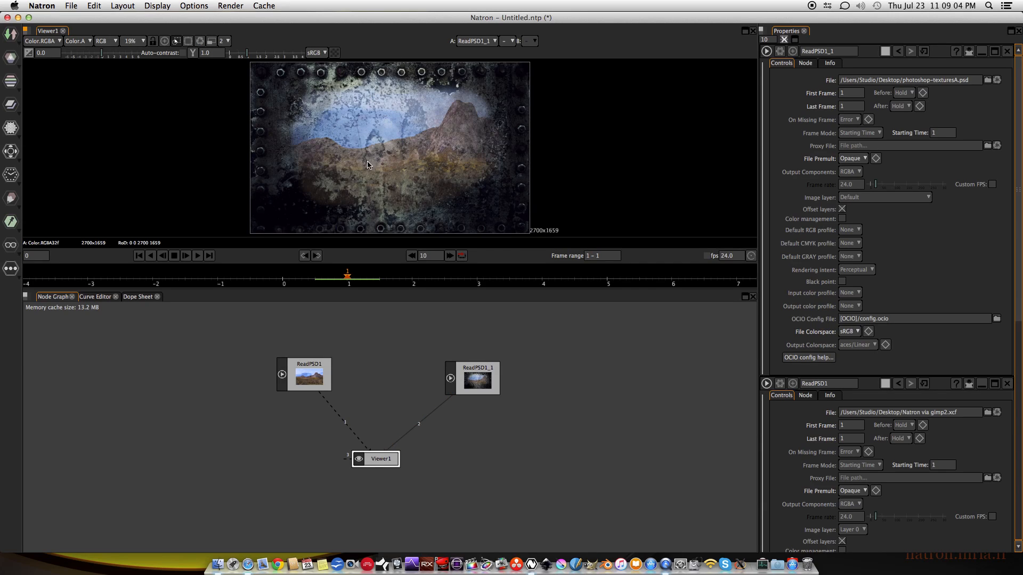
click(106, 41)
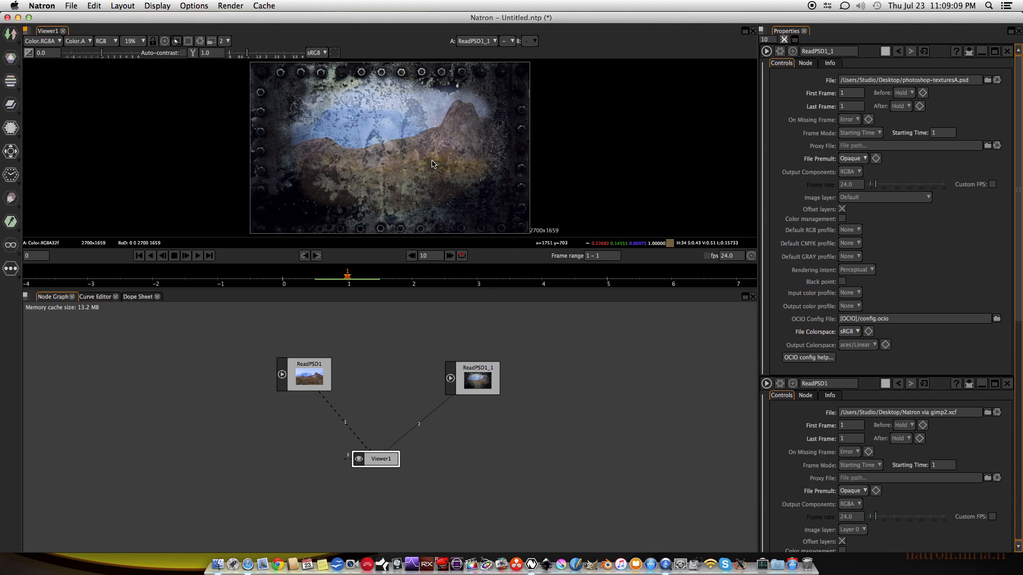
mouse_move(676, 197)
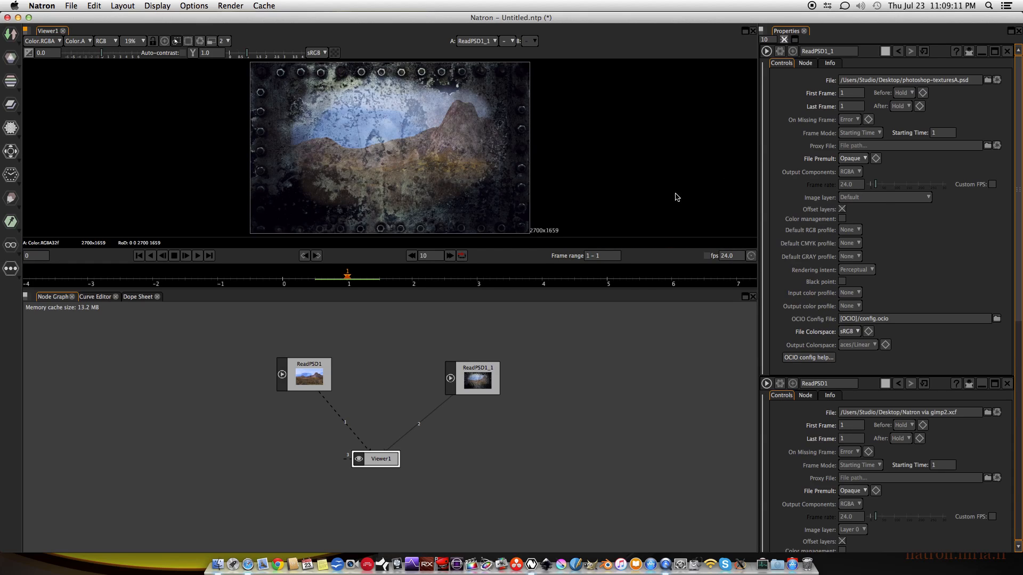
click(884, 197)
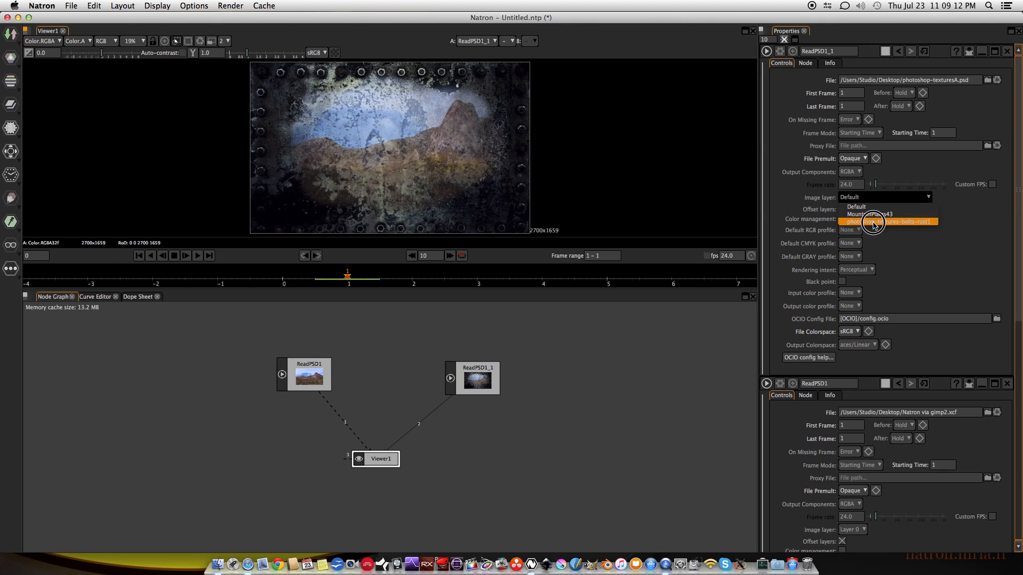
click(887, 221)
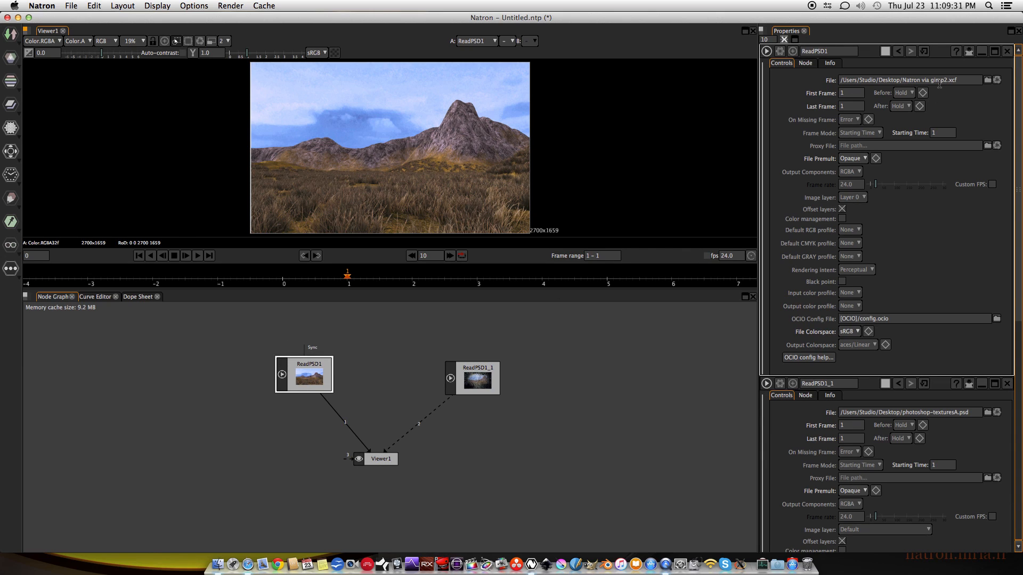
mouse_move(859, 199)
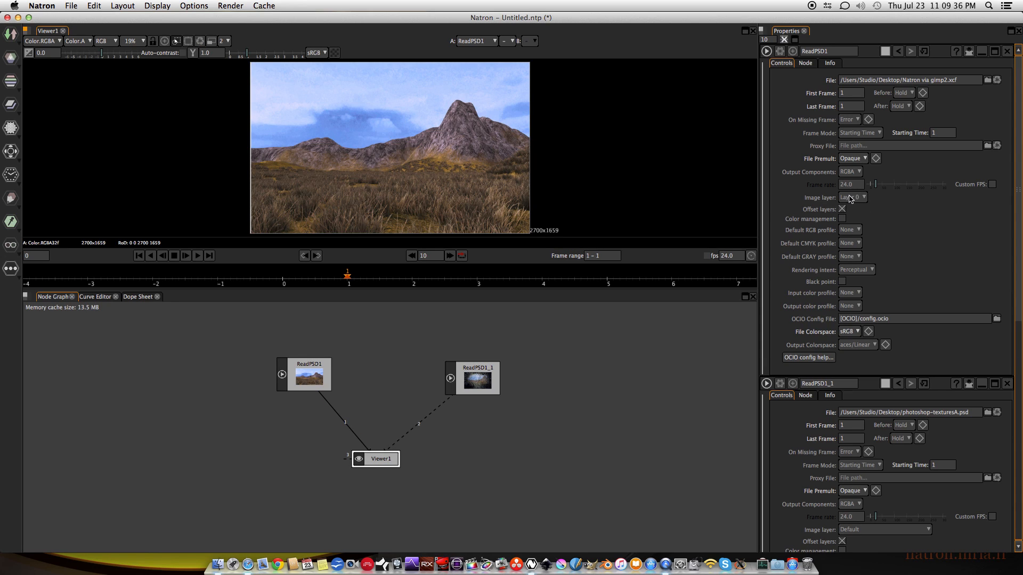
Step: Switch ReadPSD1 to Layer 1 and view the riveted metal texture
click(850, 197)
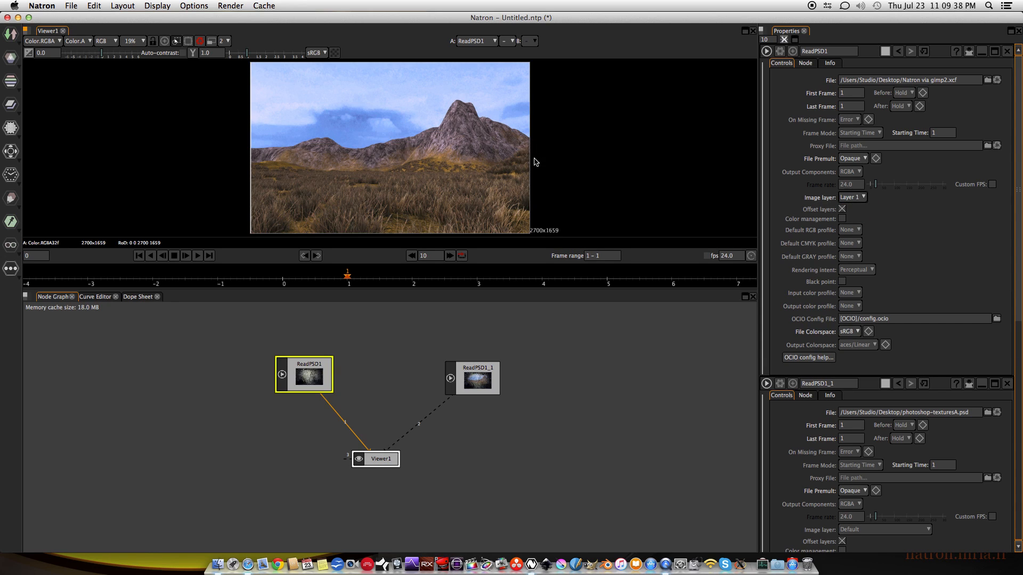
click(104, 42)
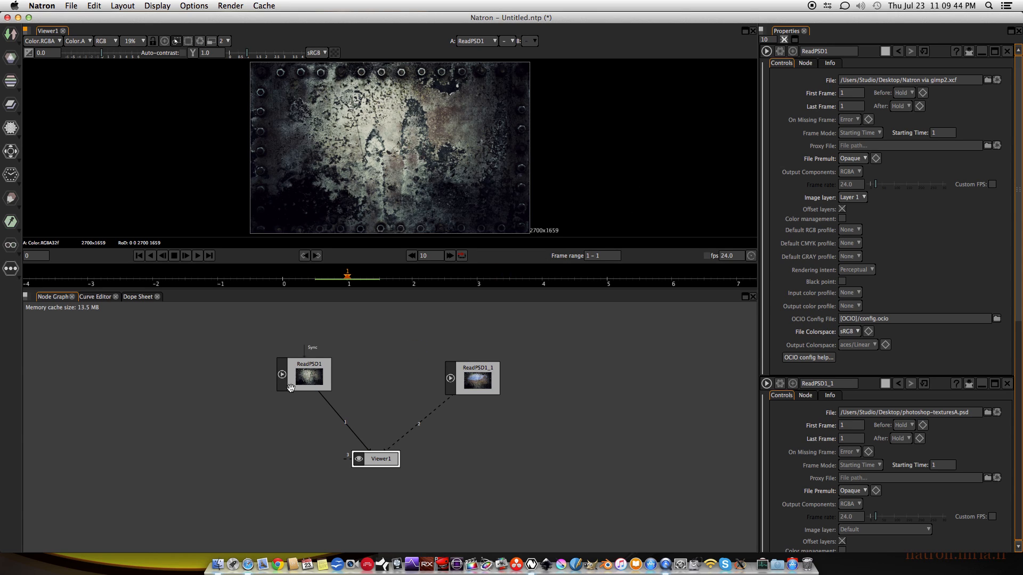
mouse_move(461, 135)
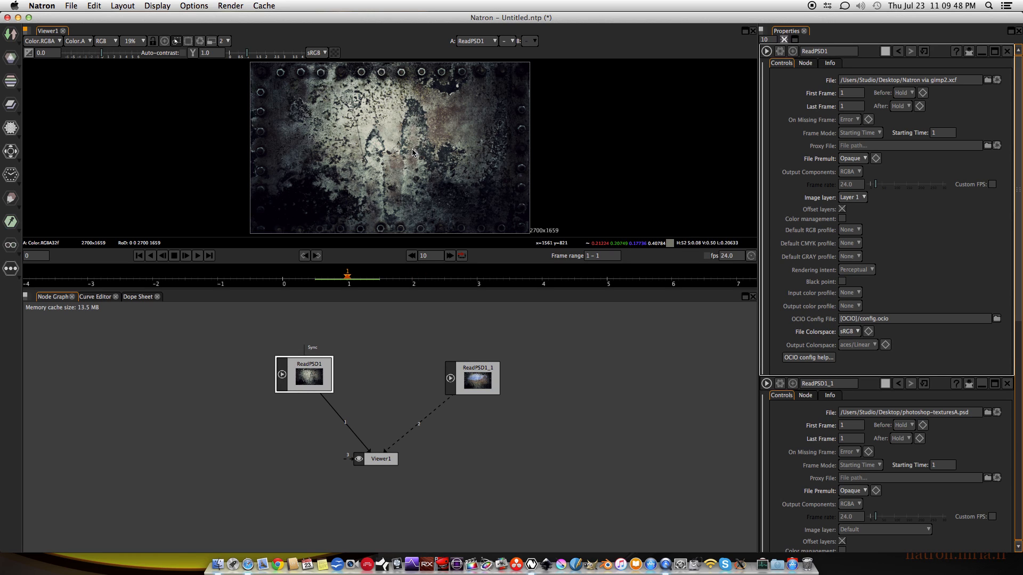
mouse_move(484, 138)
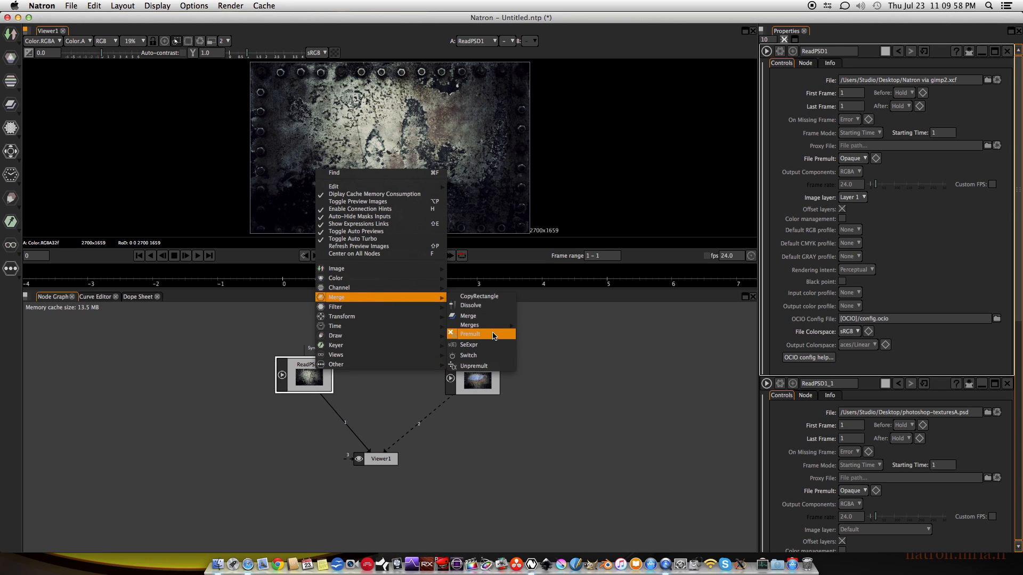
Step: Insert a Premult1 node after ReadPSD1 and nudge the reader up and left
click(470, 334)
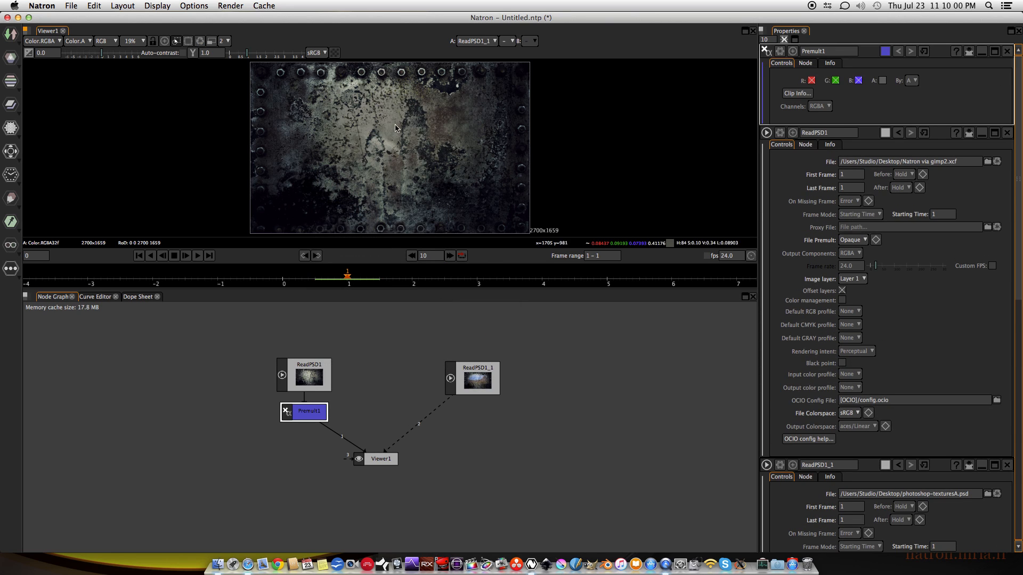
mouse_move(421, 157)
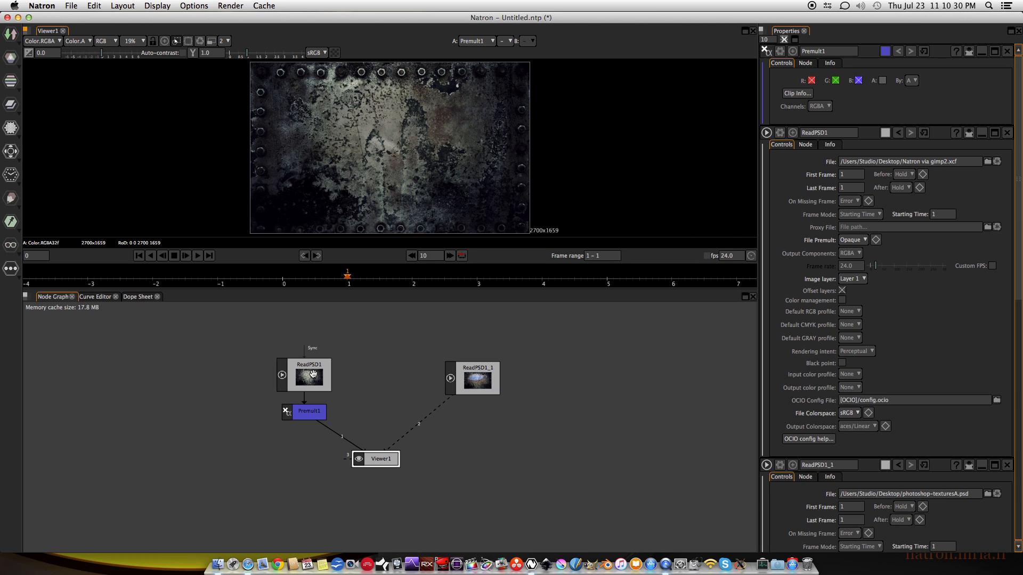
drag(312, 374, 277, 361)
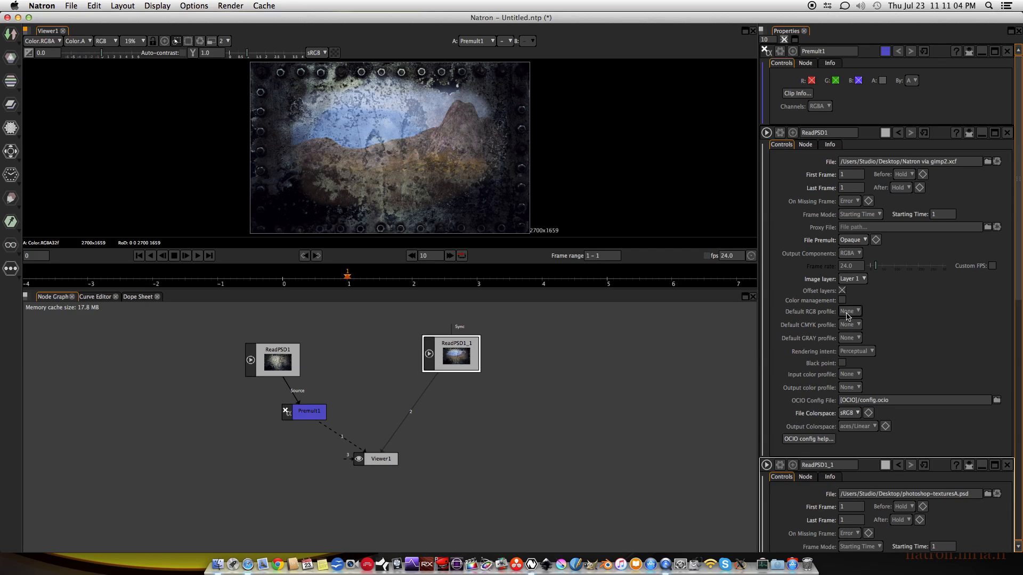
Step: Adjust a setting in the ReadPSD1_1 properties panel while rearranging the readers
click(850, 311)
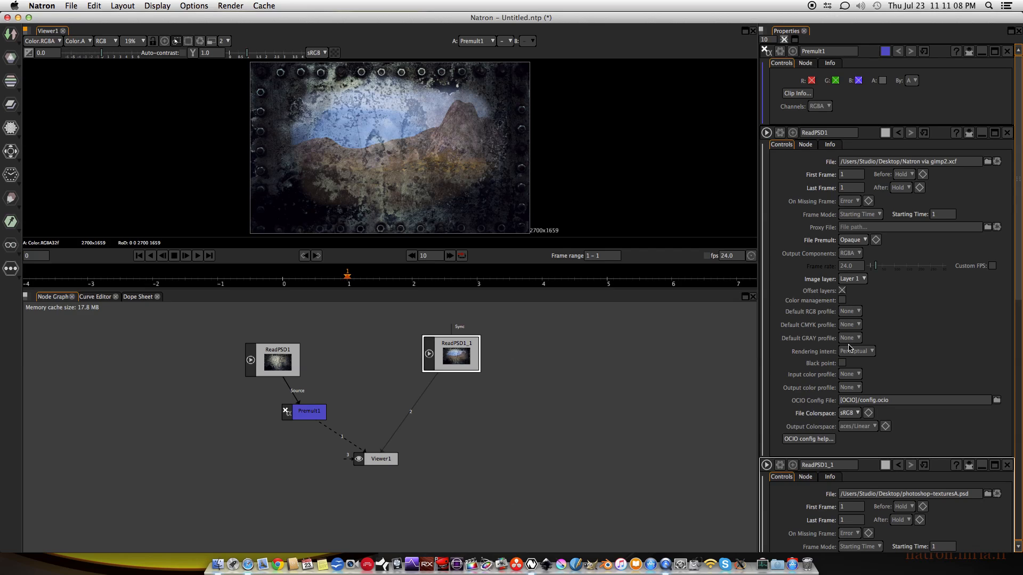
mouse_move(458, 433)
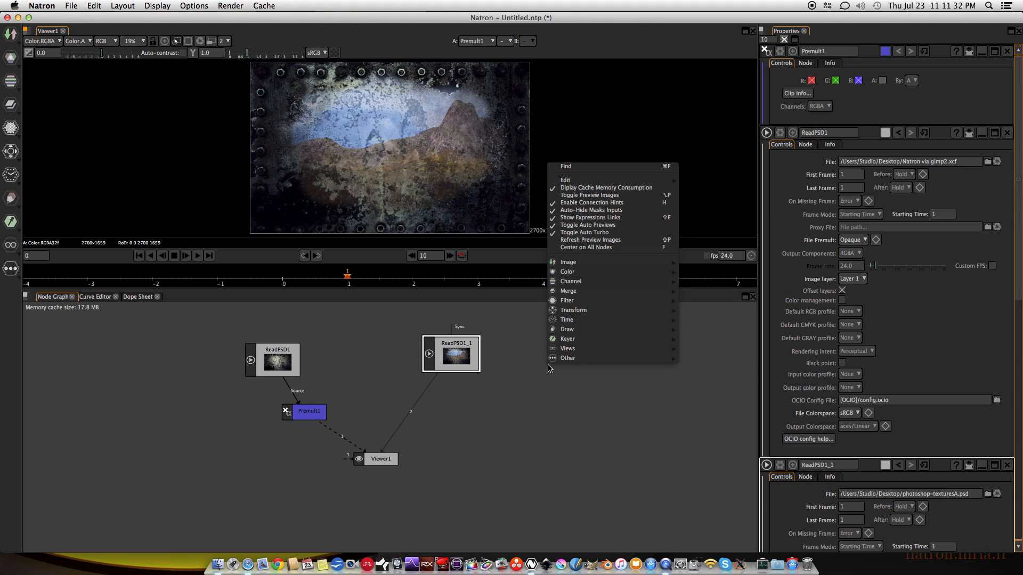
mouse_move(566, 319)
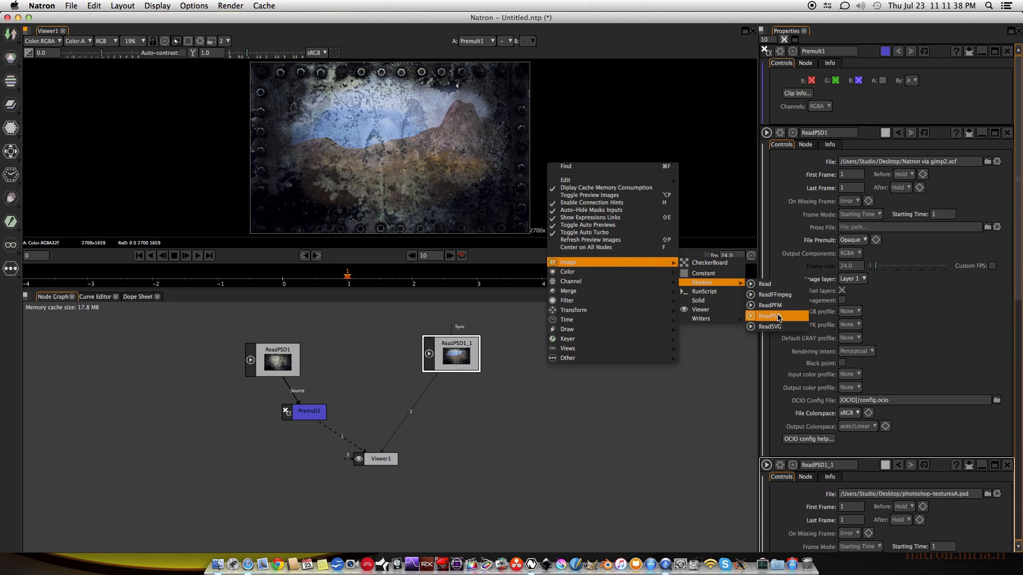
Step: Add a ReadSVG reader node loading drawing.svg from the Desktop
click(763, 284)
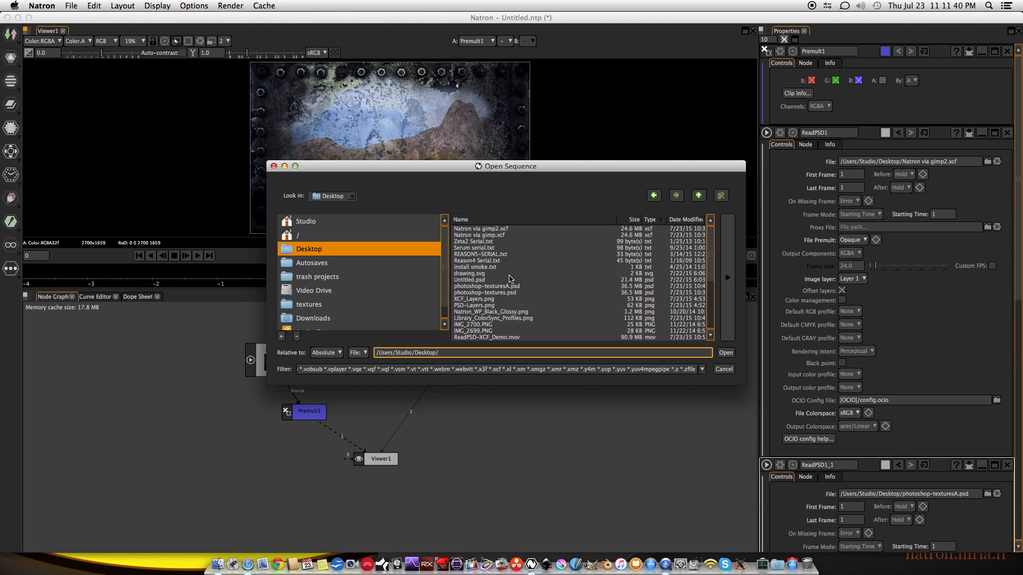
mouse_move(661, 224)
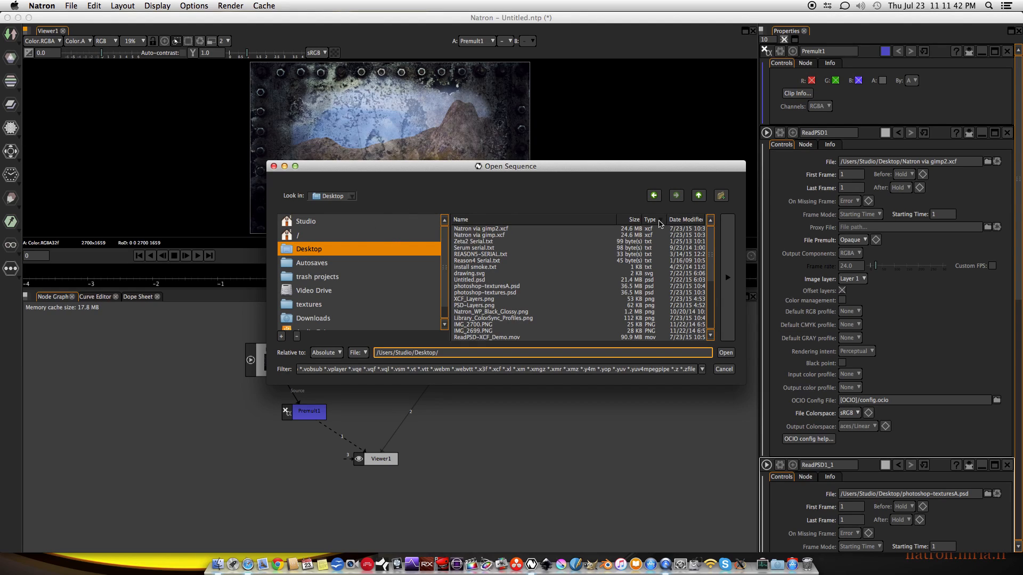
click(469, 274)
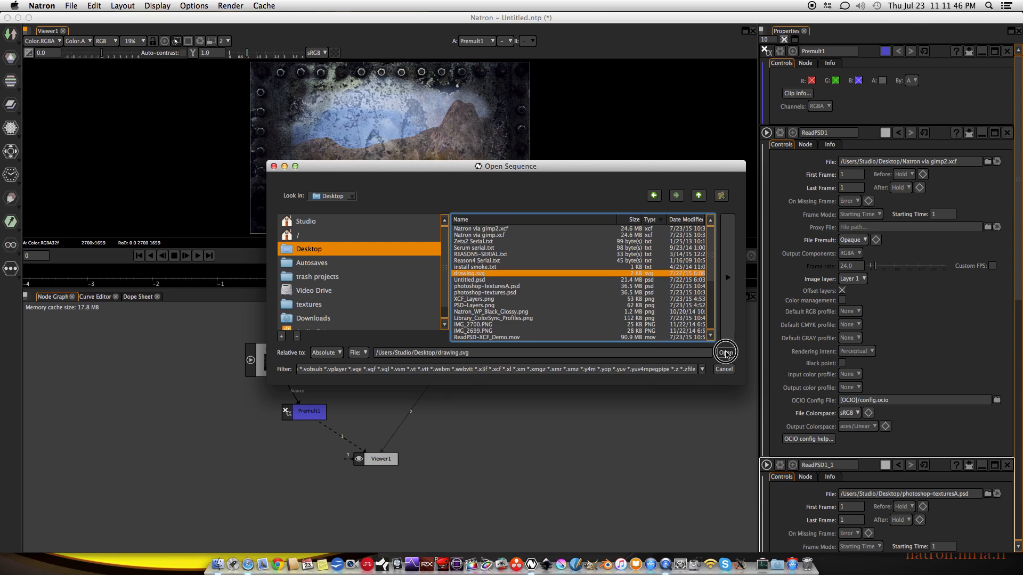
click(725, 350)
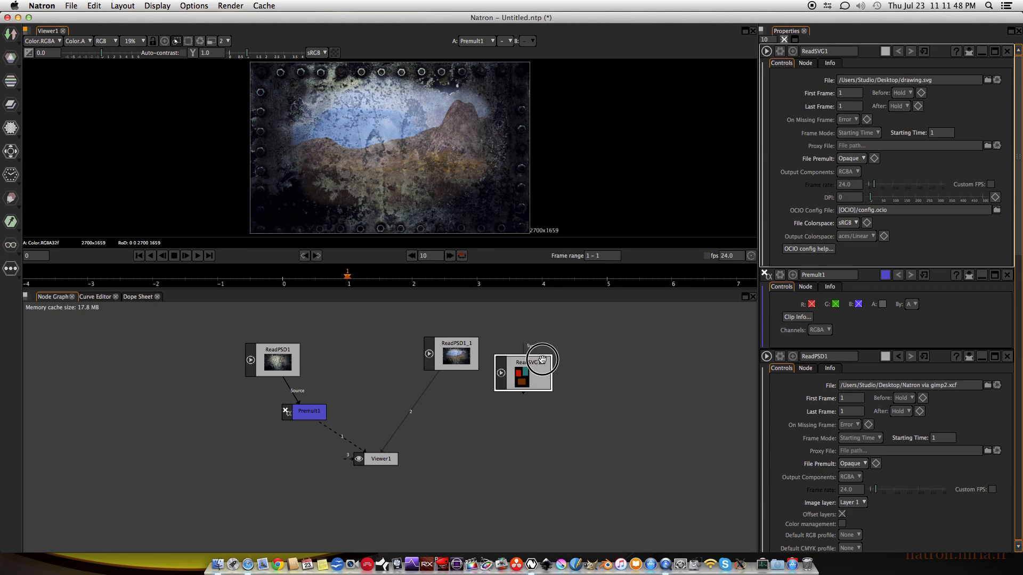
Step: Connect ReadSVG1 to Viewer input 3, check File Colorspace, and view the alpha channel's three white mattes
drag(522, 372, 548, 350)
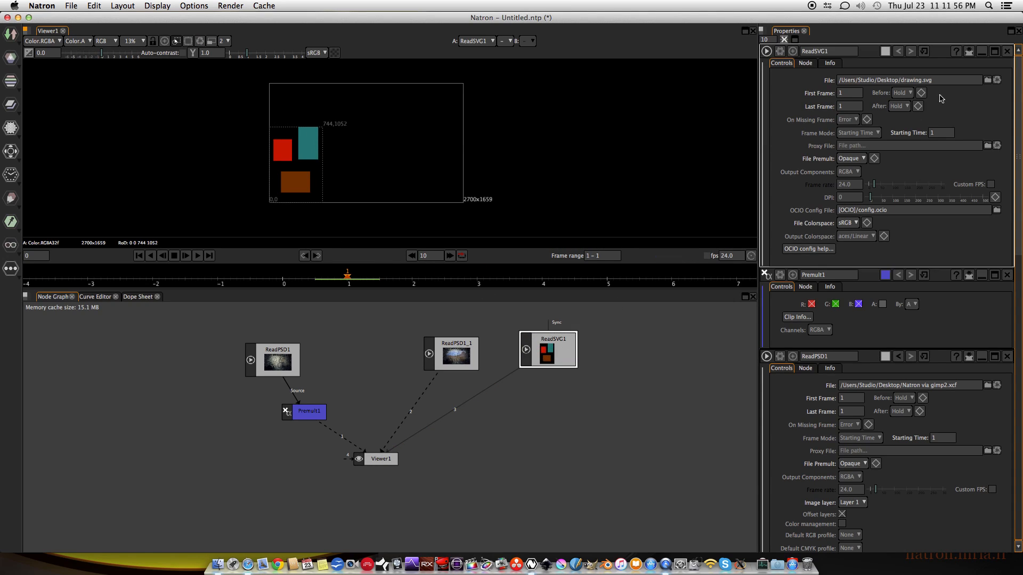
click(849, 171)
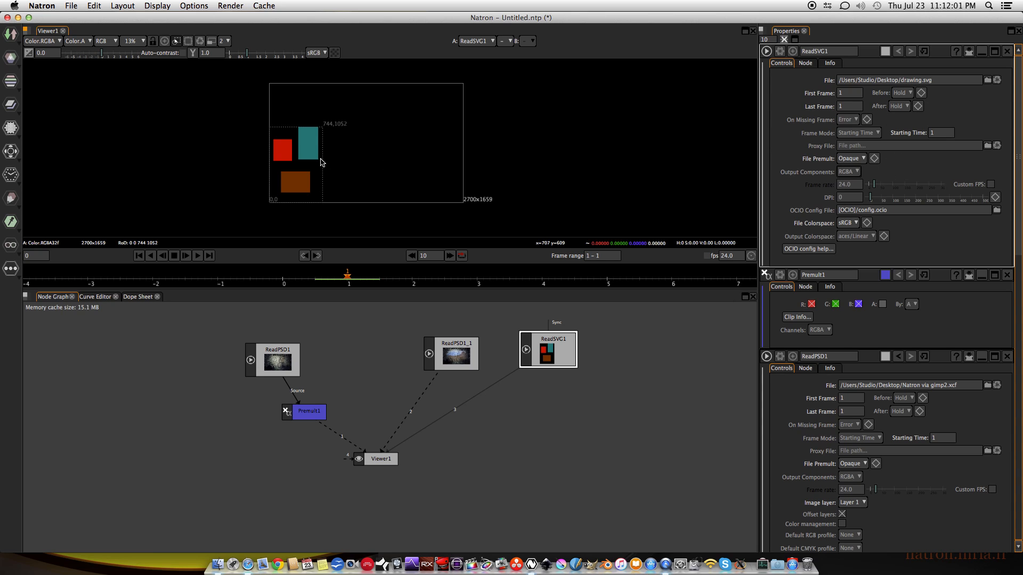
click(850, 223)
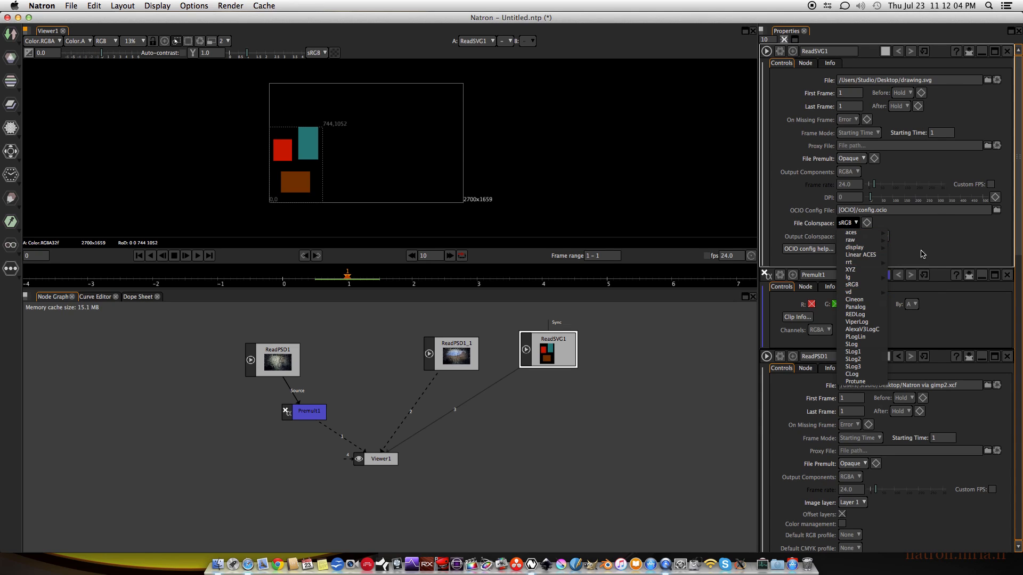
click(852, 236)
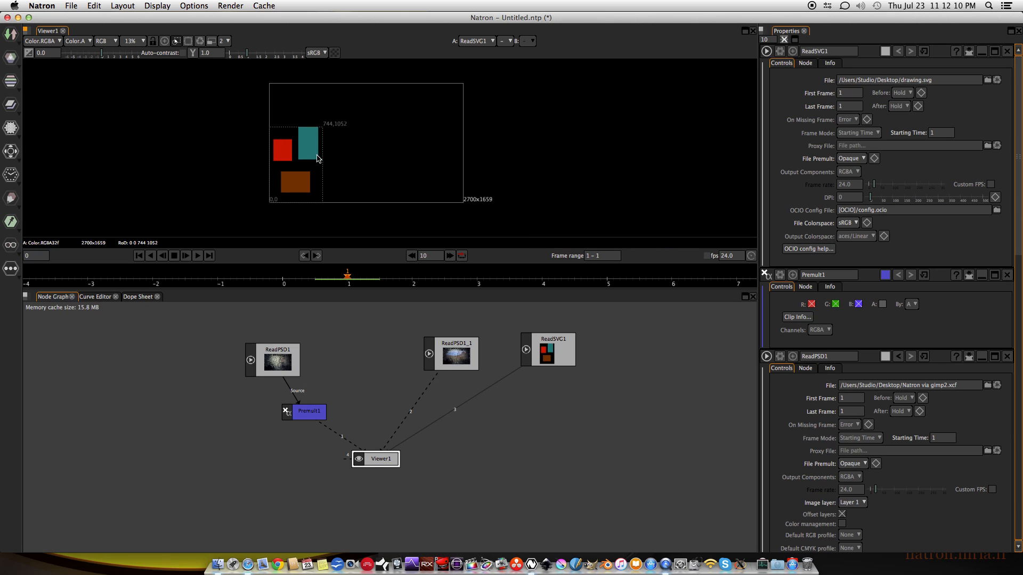
click(104, 40)
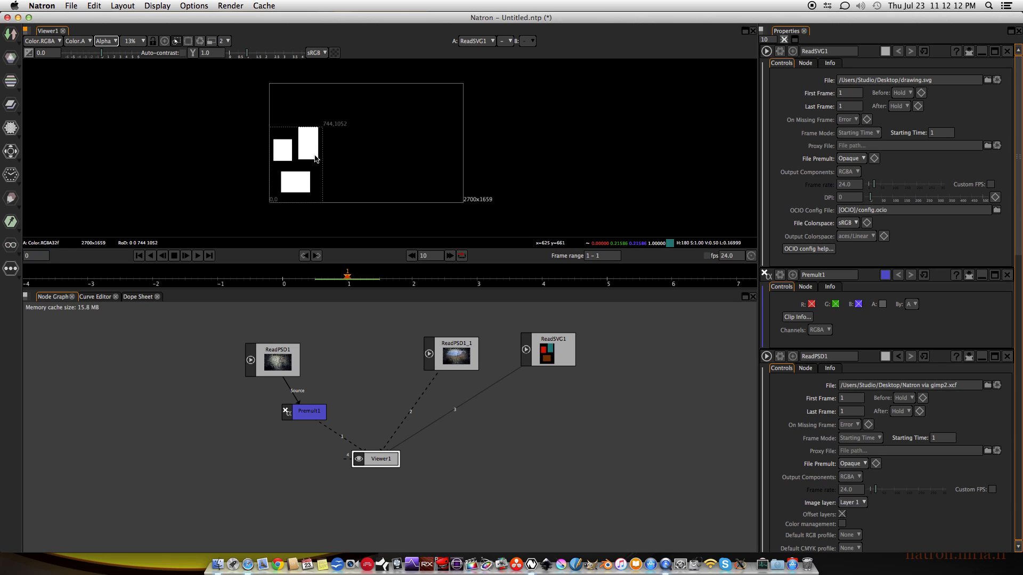